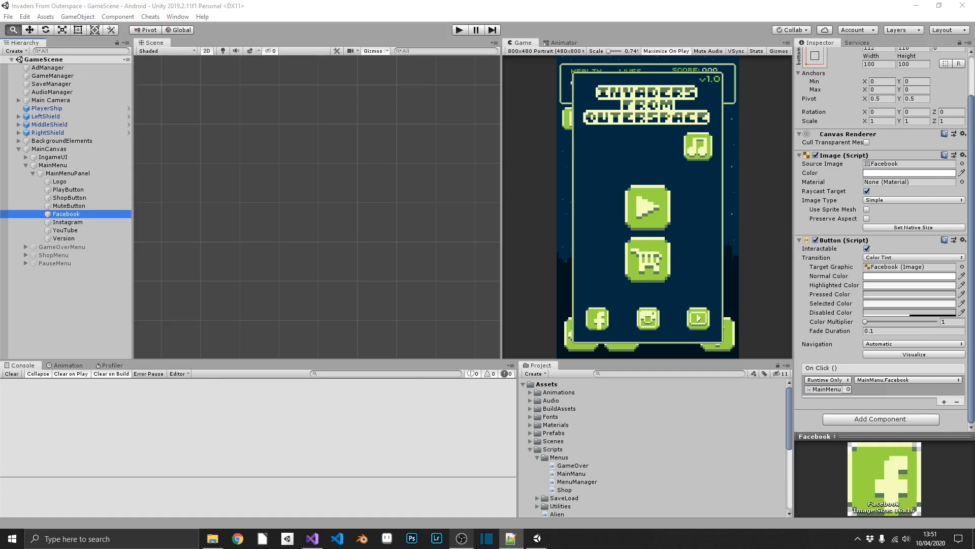
Step: Disable the MainMenu object to reveal the in-game HUD, then select ControlButtons
click(879, 419)
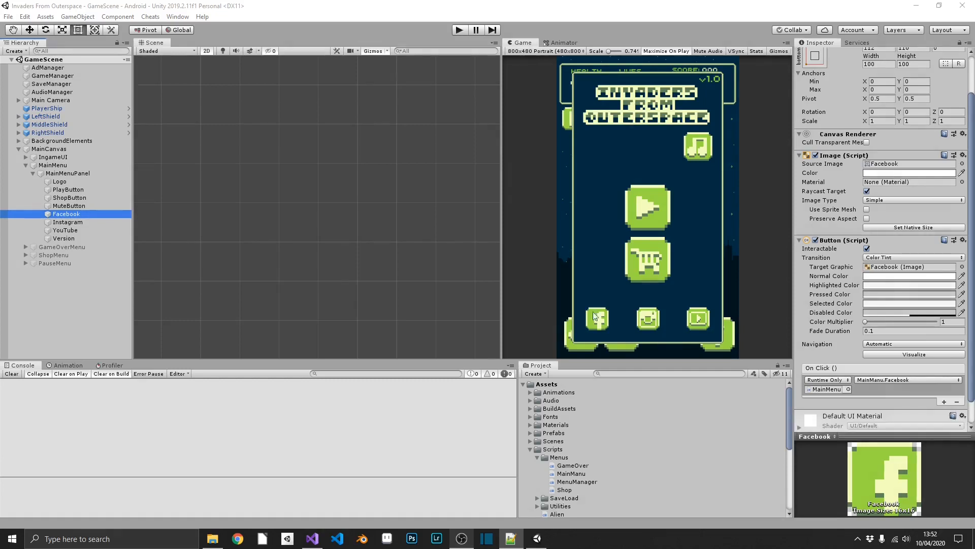
click(27, 165)
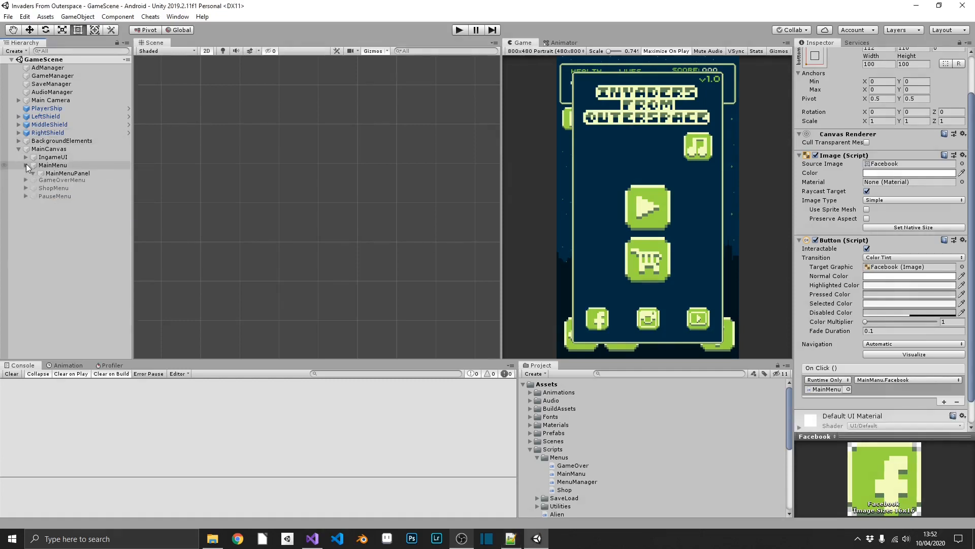
click(27, 157)
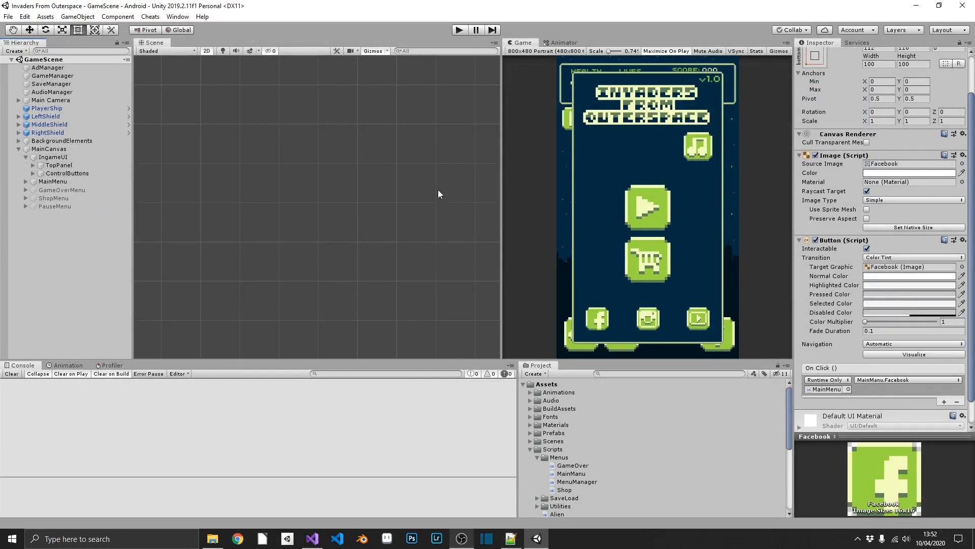
click(53, 181)
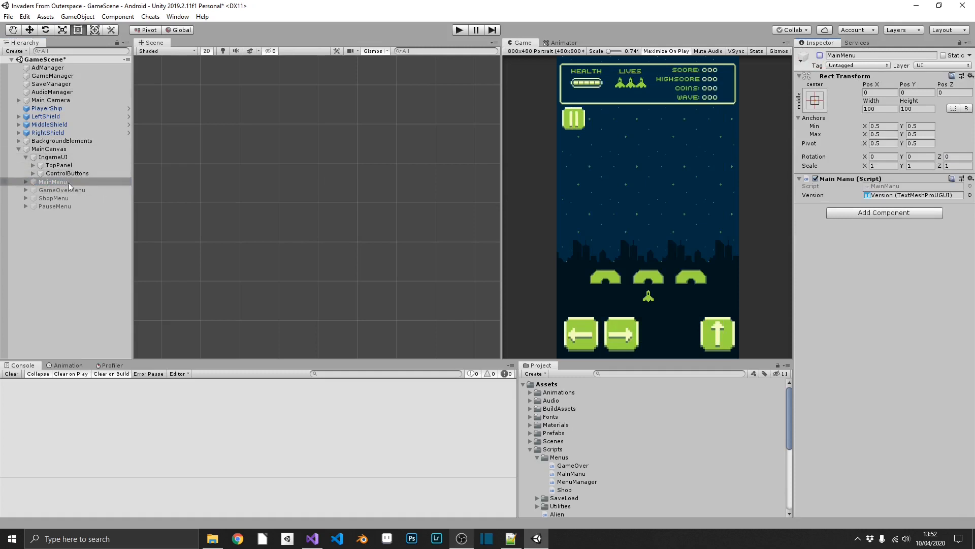
click(67, 172)
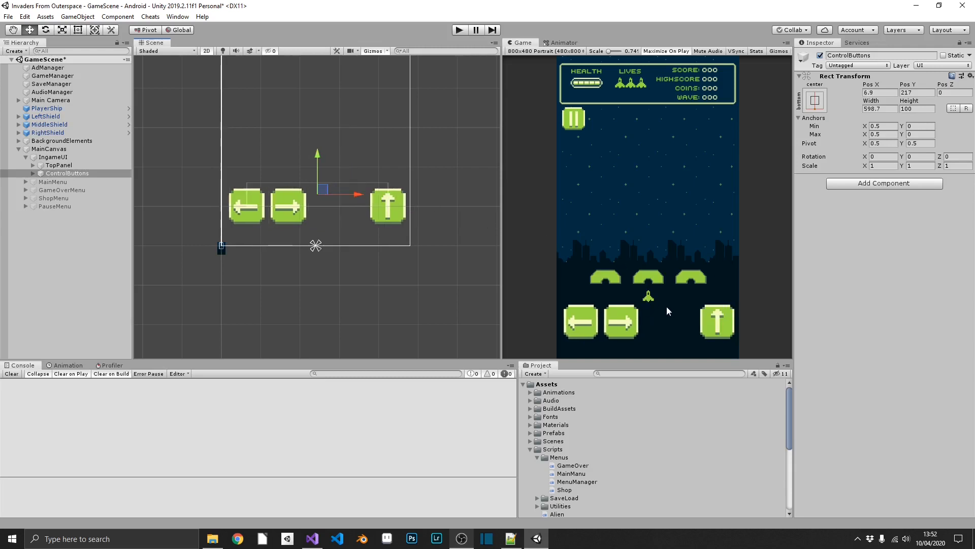
mouse_move(692, 222)
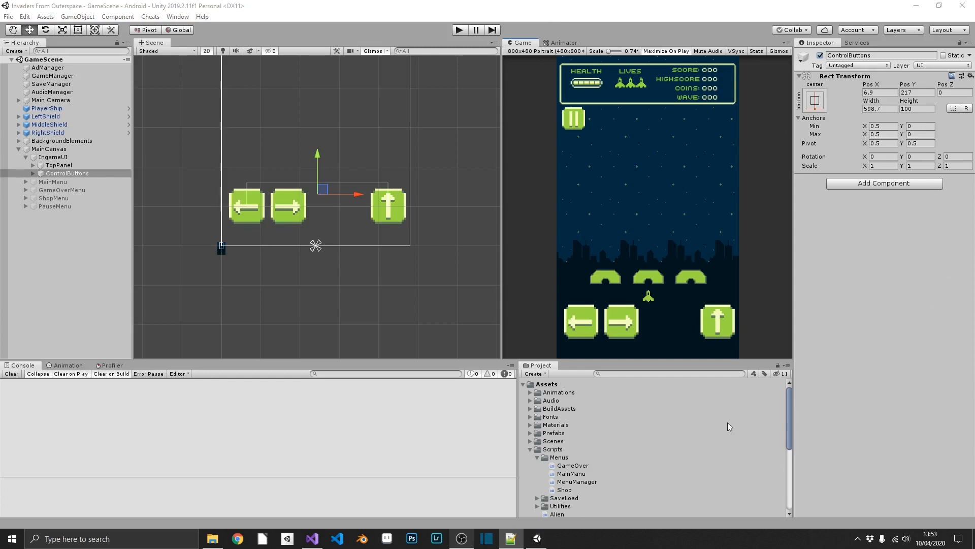
Step: Change offScreenPos in Player.cs to new Vector2(0, 20f), save, and return to Unity
scroll(down, 3)
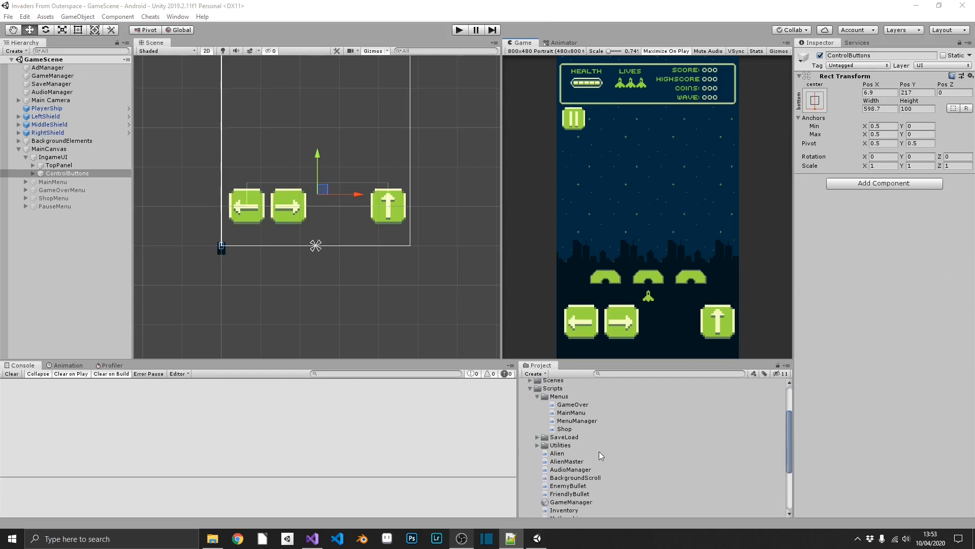
scroll(down, 3)
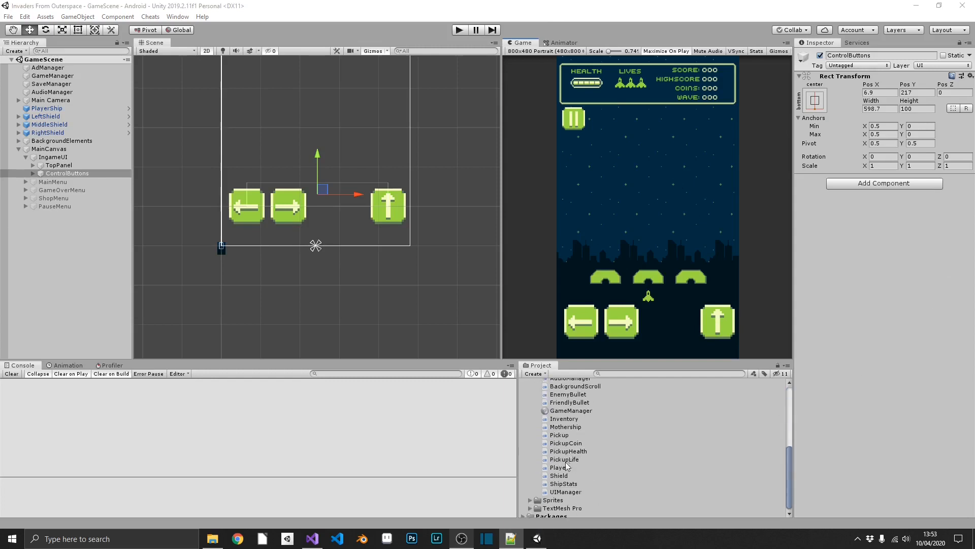
click(311, 539)
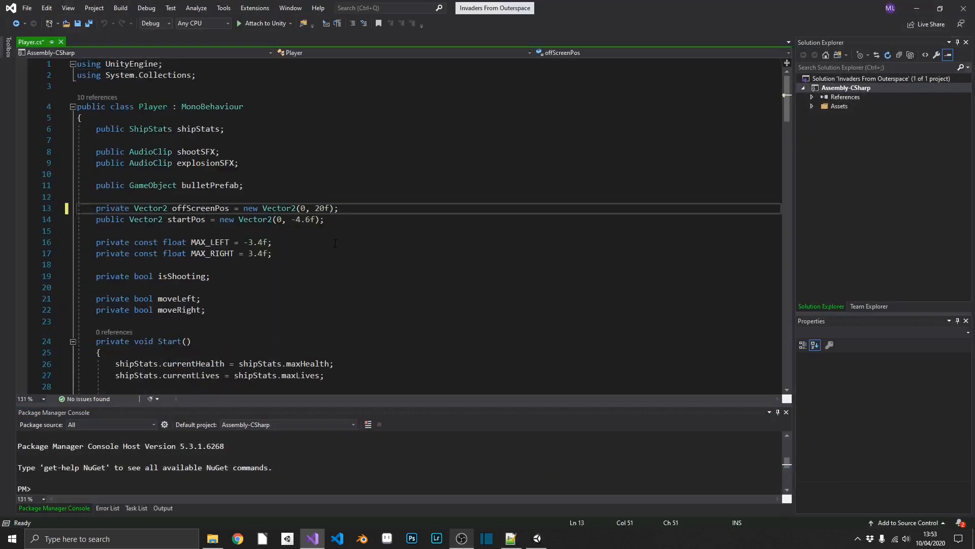
key(ctrl+s)
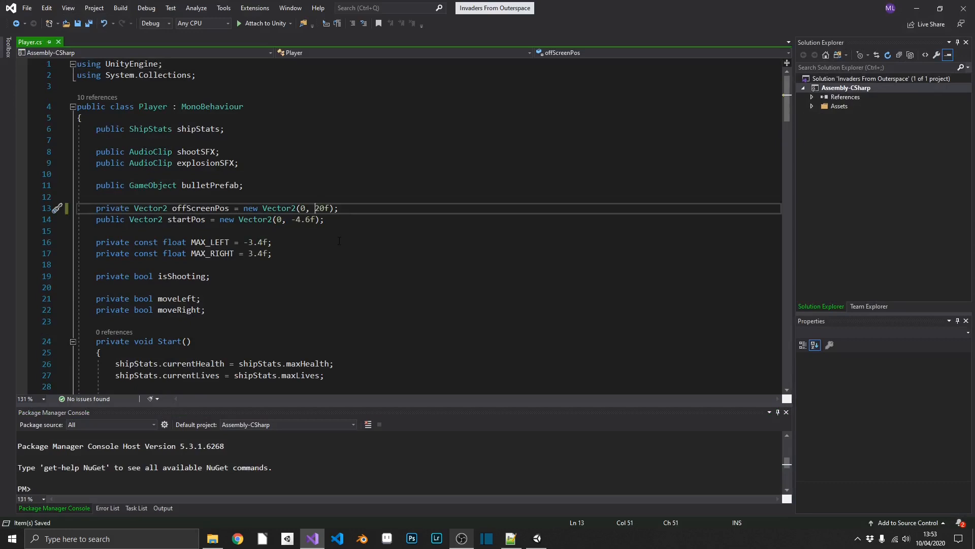
click(310, 538)
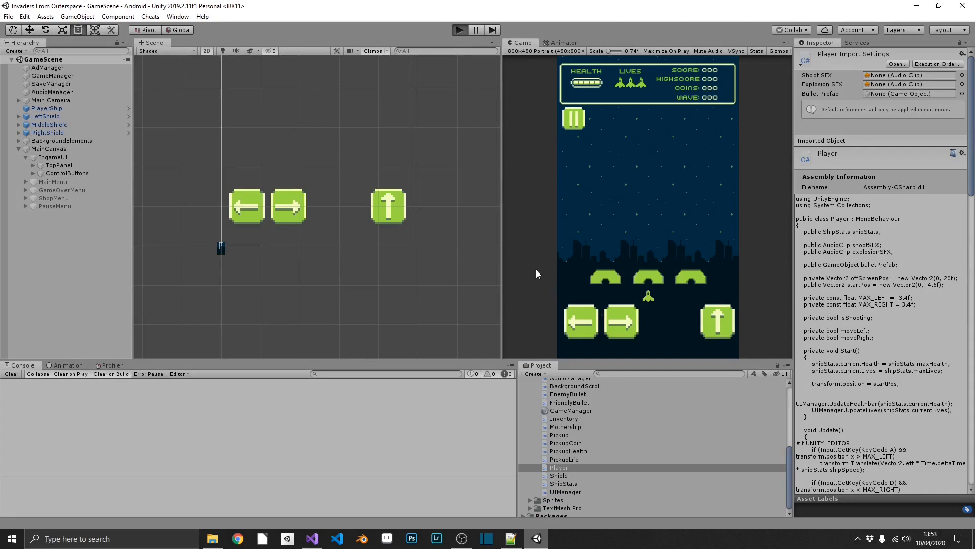
click(458, 30)
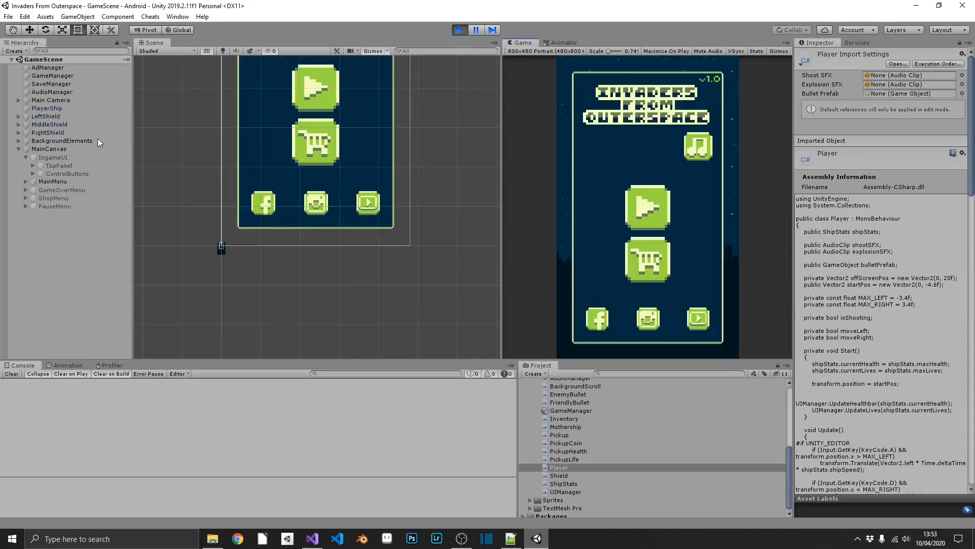
click(50, 124)
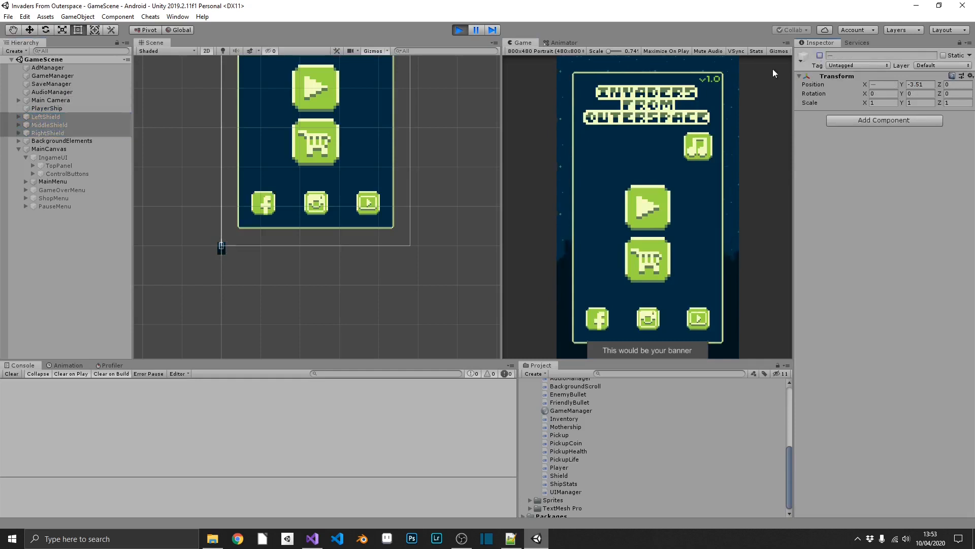
click(459, 30)
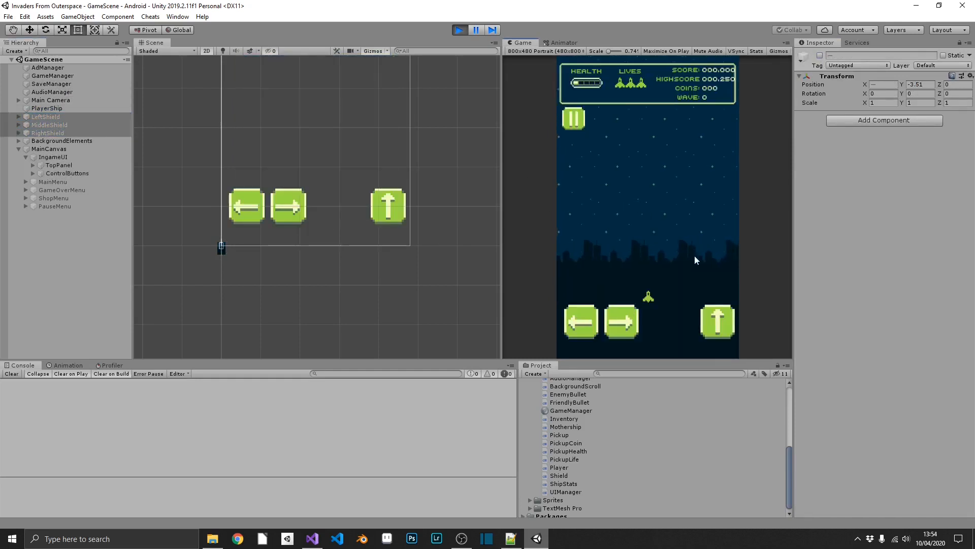
click(459, 30)
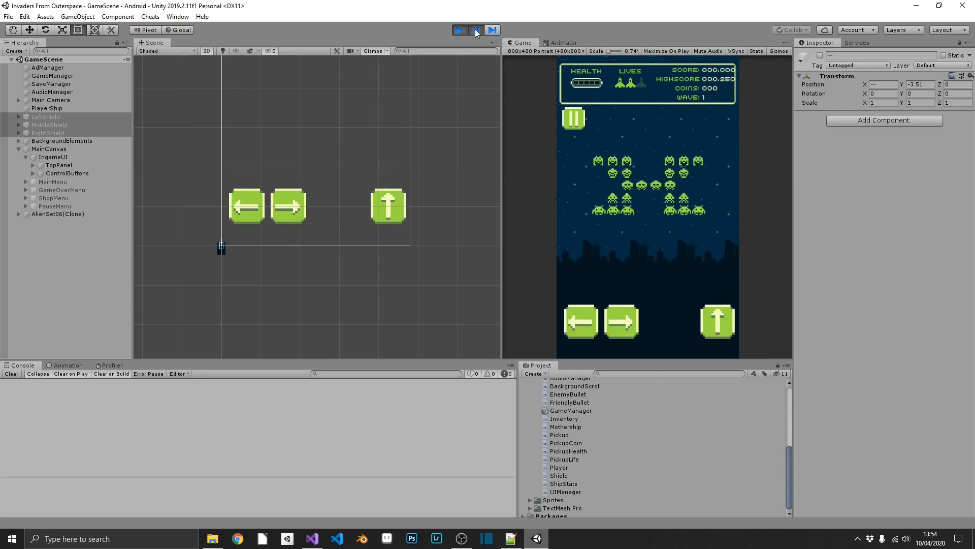
click(459, 30)
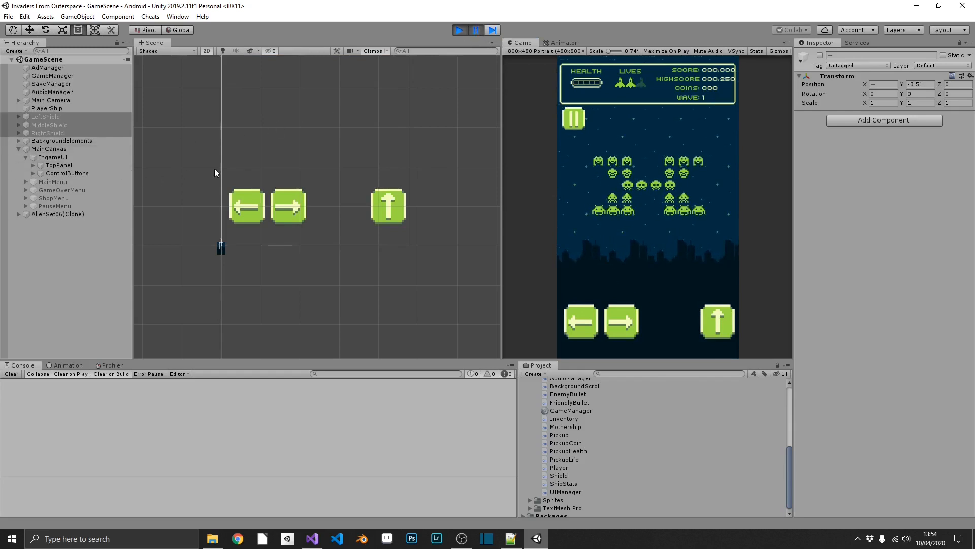
click(46, 108)
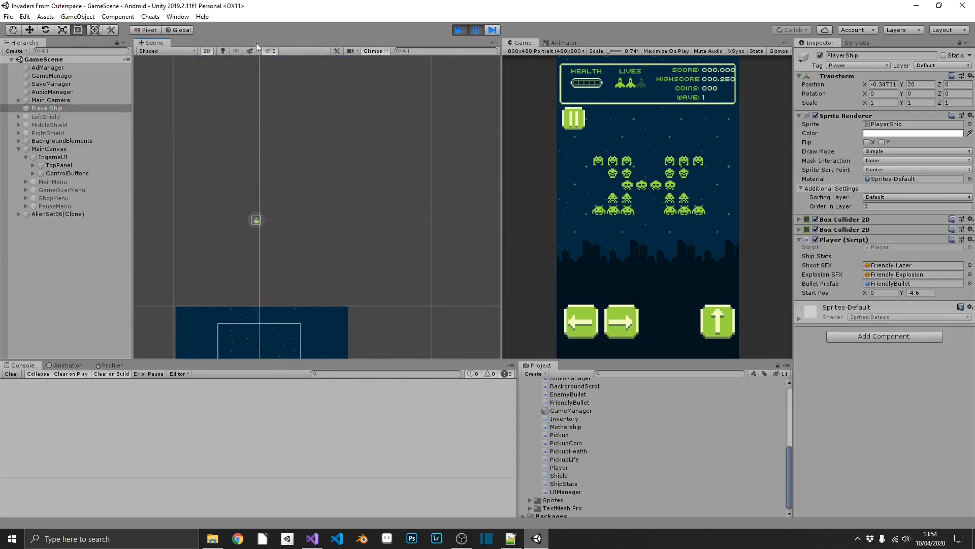
click(459, 30)
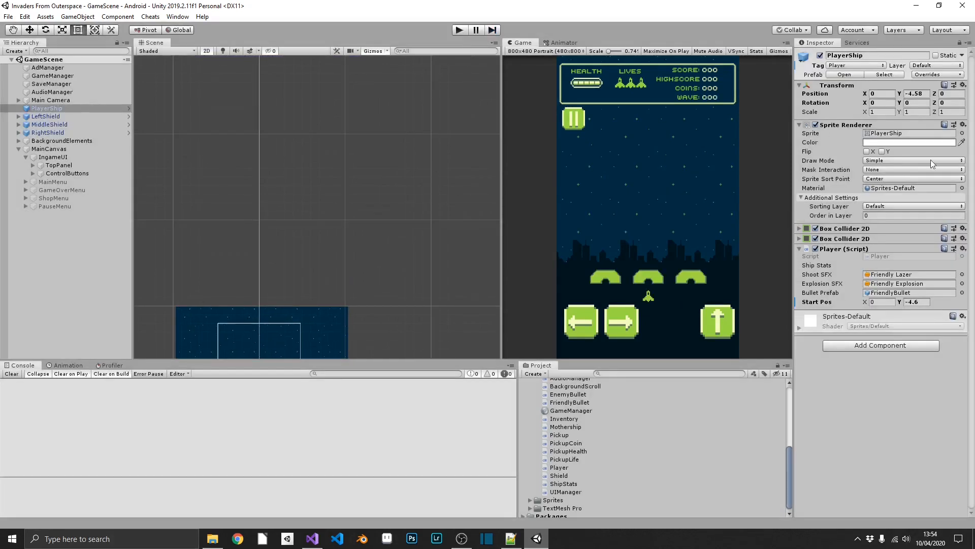
mouse_move(718, 157)
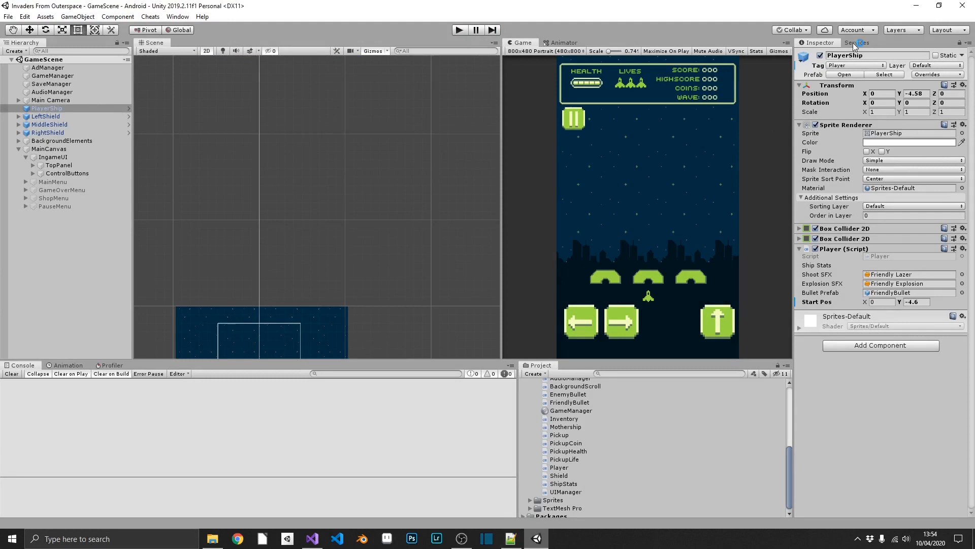
Step: Untick Enable test mode on the Ads page of the Services panel
click(858, 42)
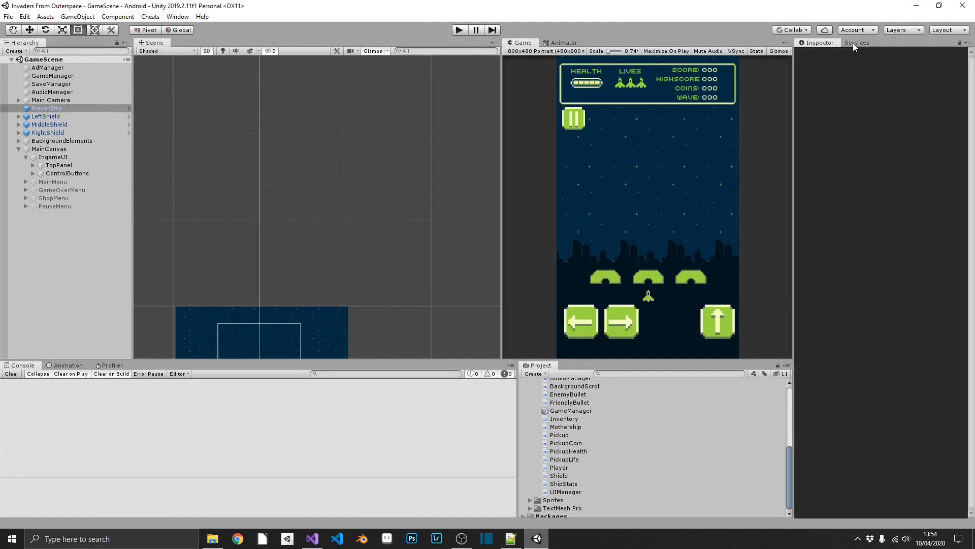
click(857, 42)
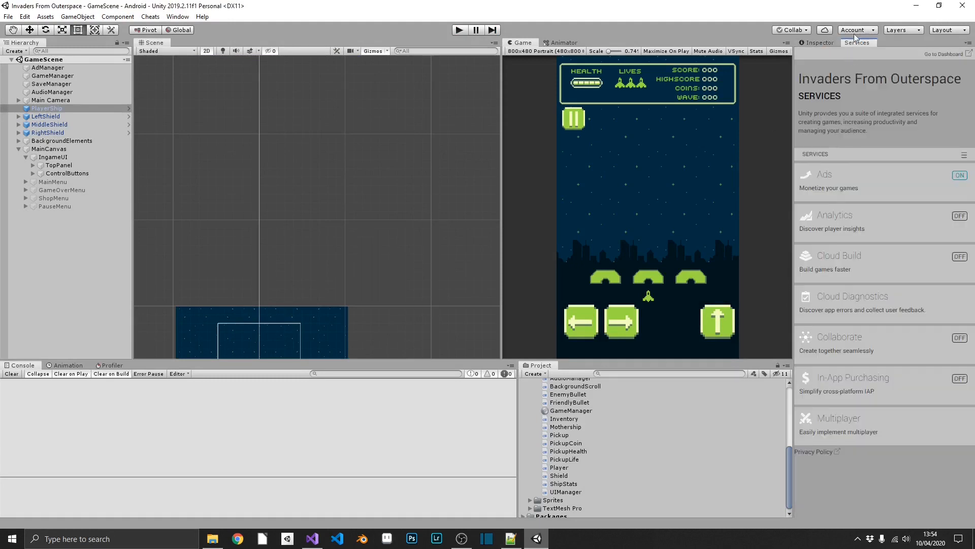
click(178, 17)
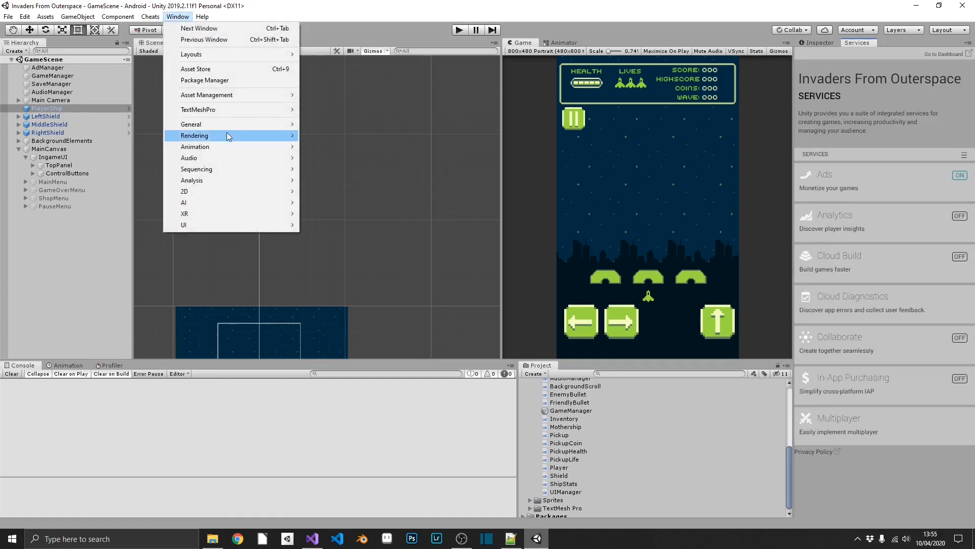
mouse_move(191, 124)
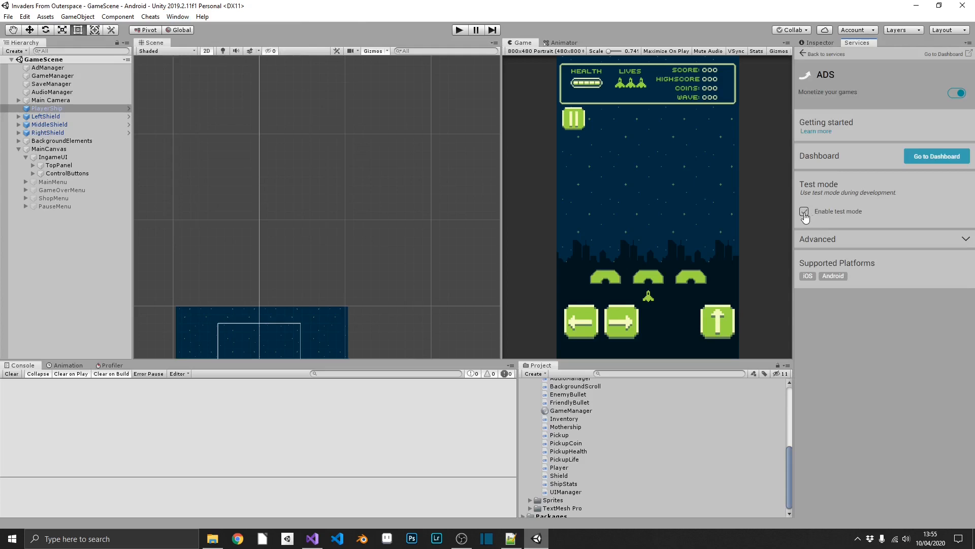
click(804, 212)
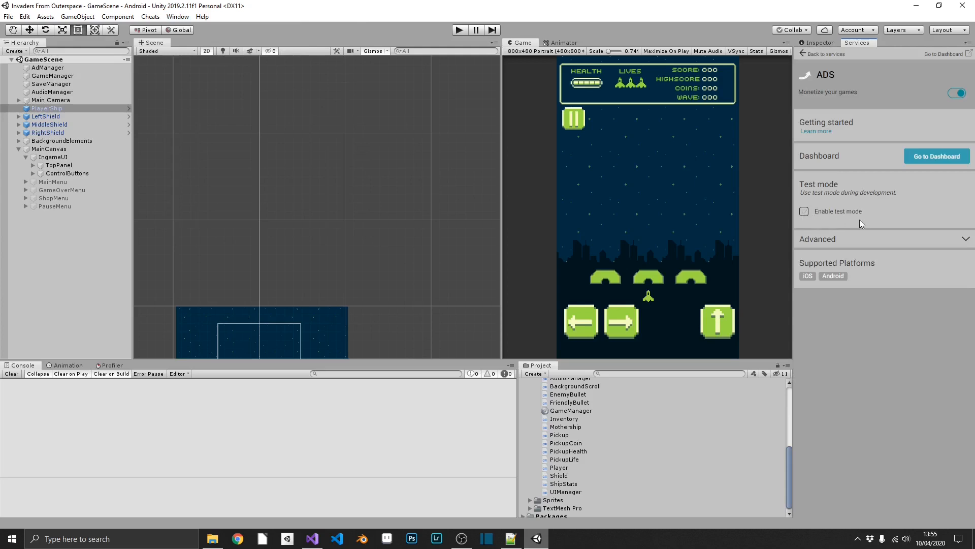
mouse_move(750, 459)
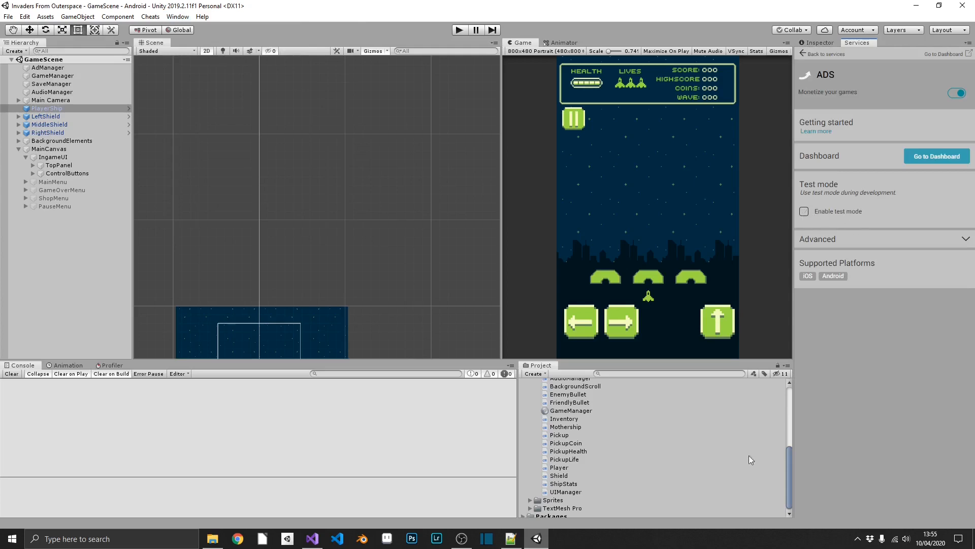
scroll(up, 3)
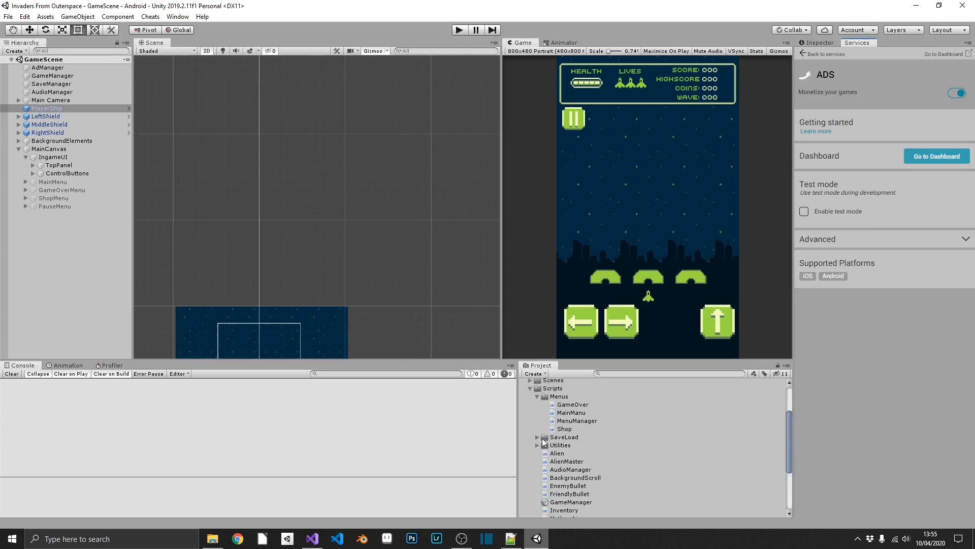
Step: Open AdManager.cs from Scripts > Utilities, set isTestMode to false, and save
click(563, 445)
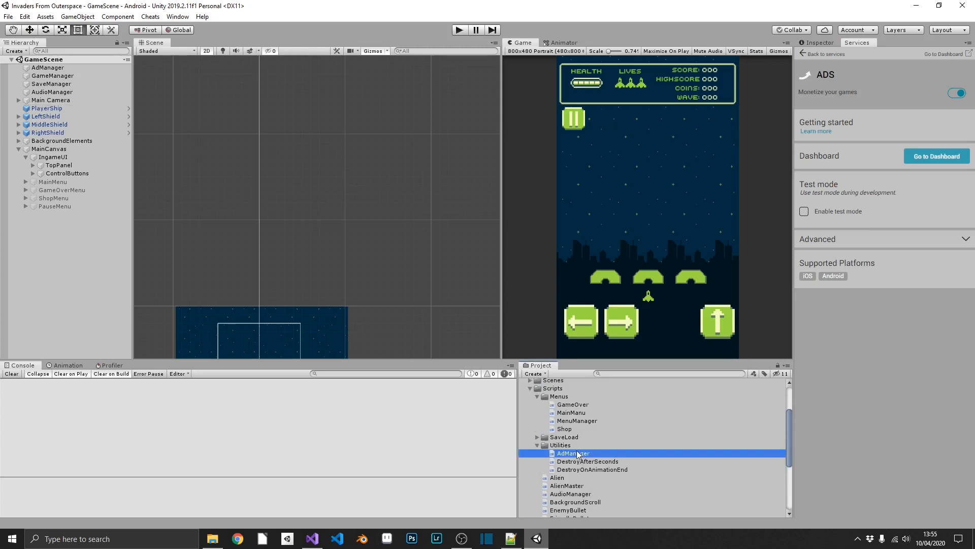
double_click(572, 452)
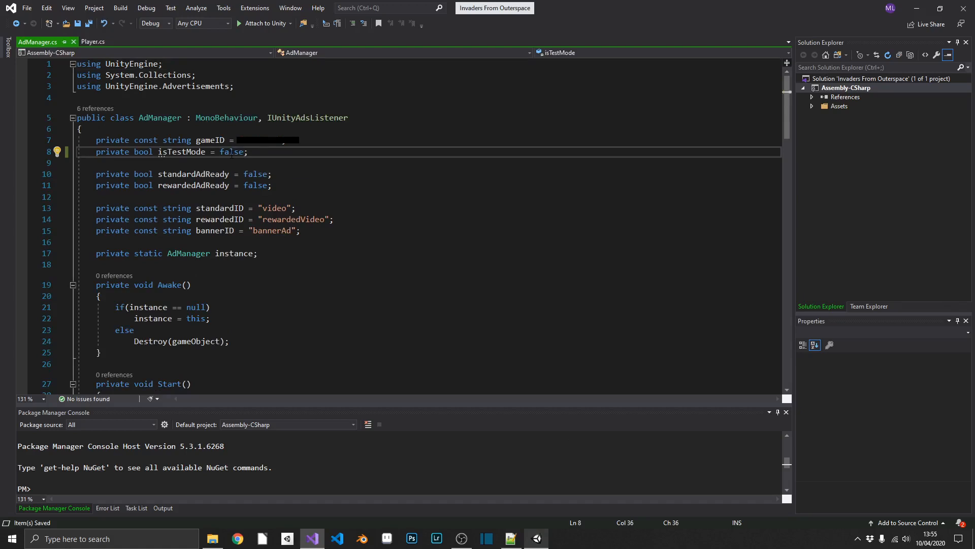
click(92, 41)
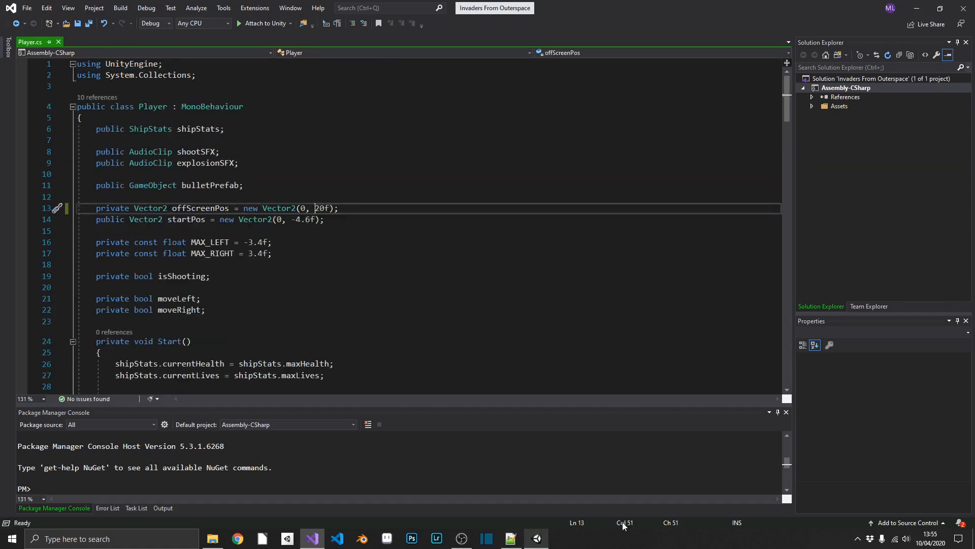
mouse_move(590, 512)
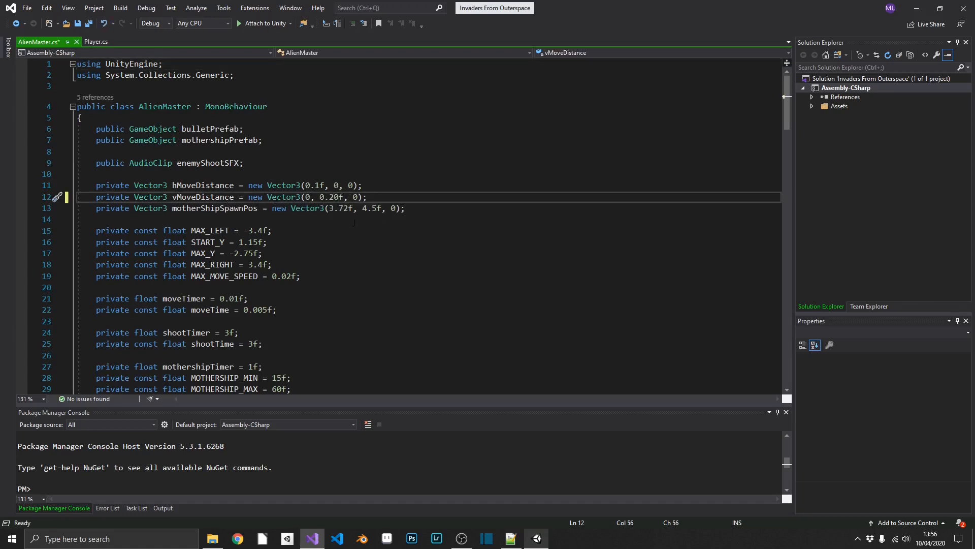
Step: Save AlienMaster.cs with vMoveDistance changed to new Vector3(0, 0.20f, 0)
key(ctrl+s)
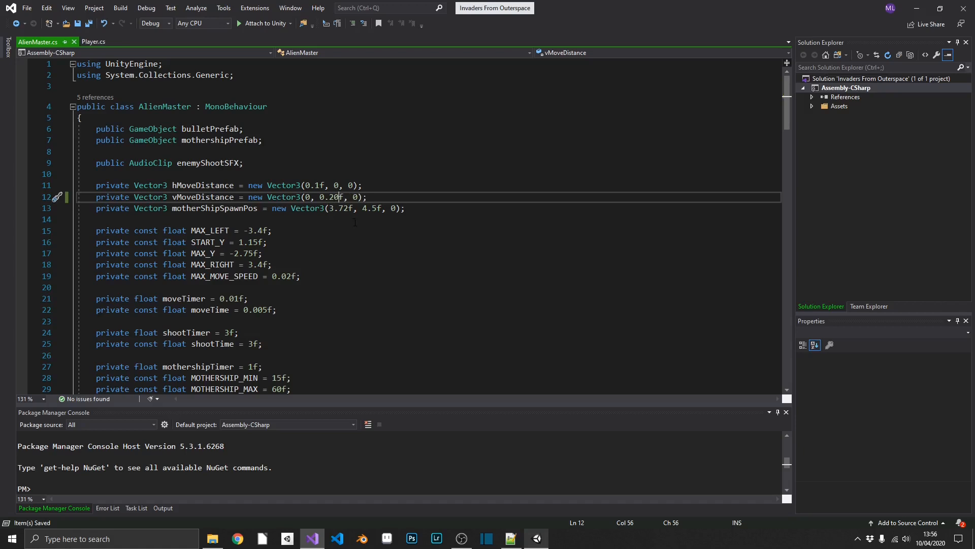
mouse_move(517, 510)
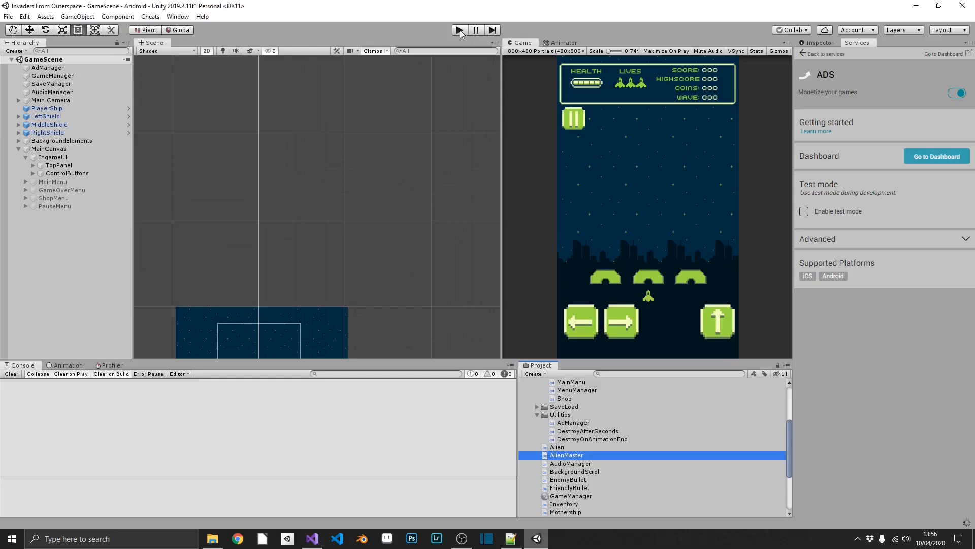
click(459, 30)
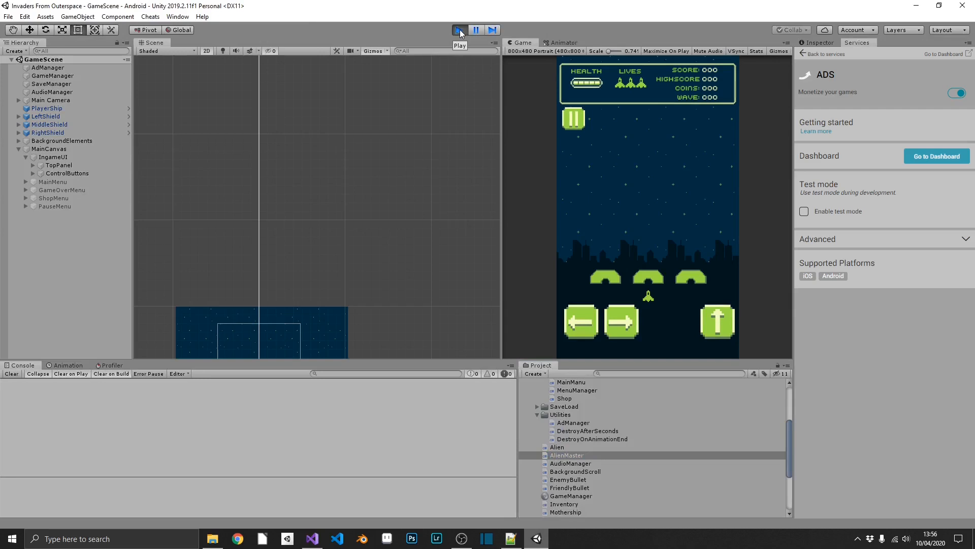
click(459, 30)
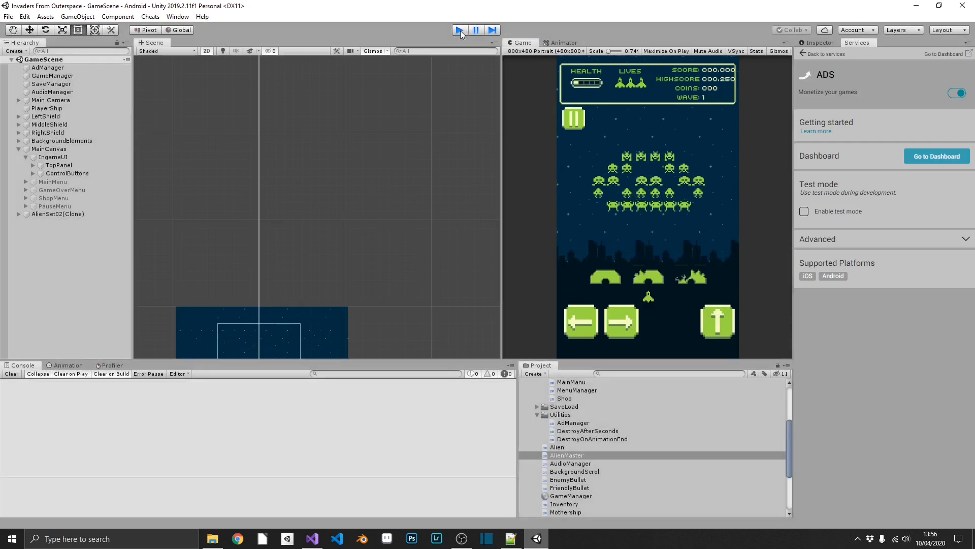
click(459, 30)
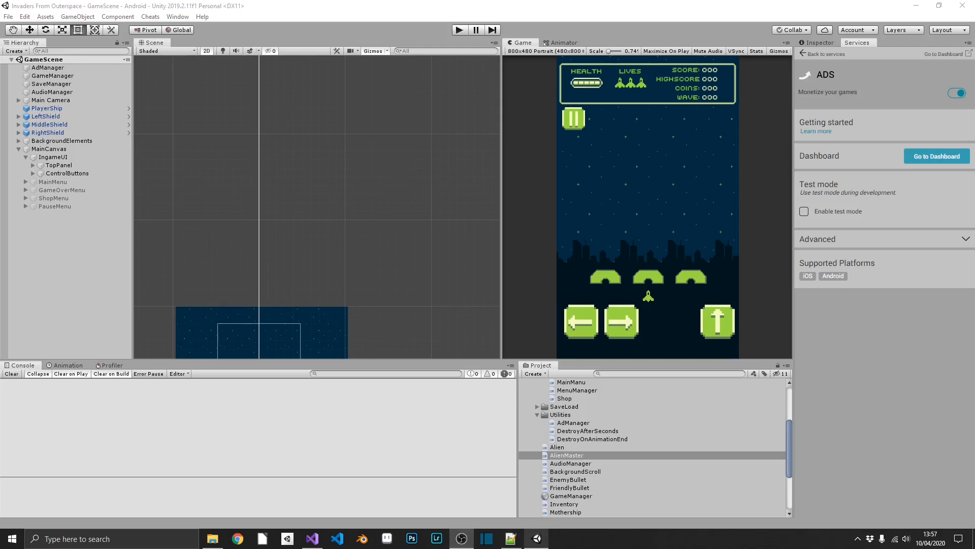
Step: Add an Update method to MainManu.cs that calls Application.Quit() on KeyCode.Escape
scroll(up, 3)
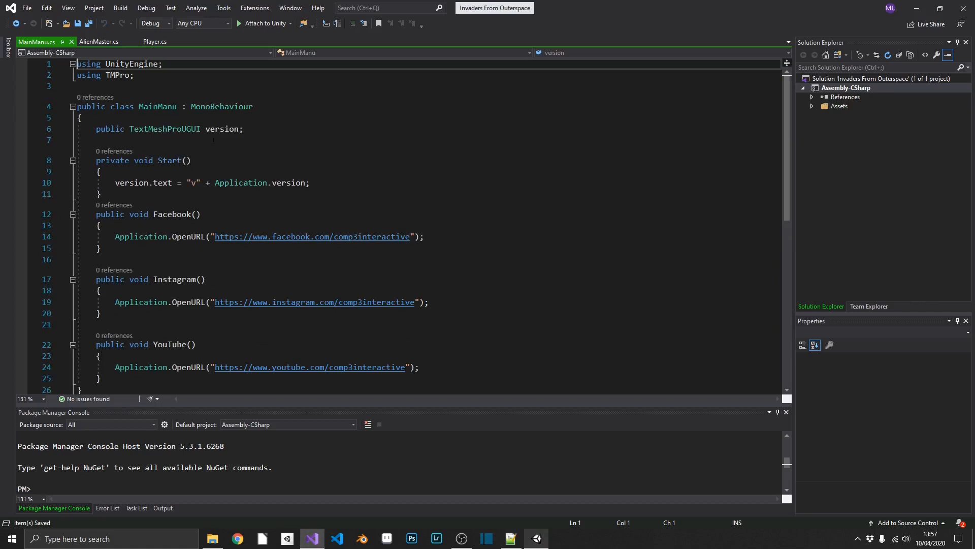
mouse_move(164, 128)
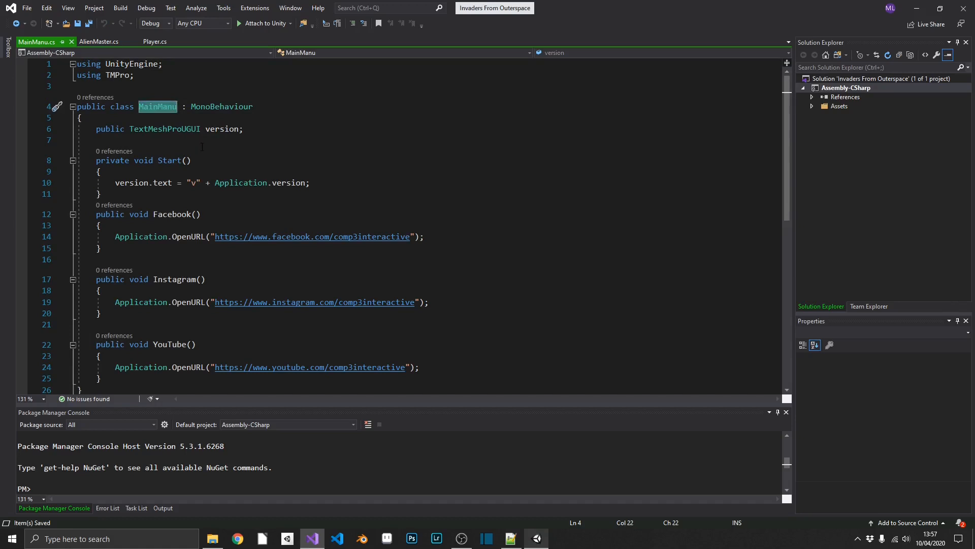
click(99, 194)
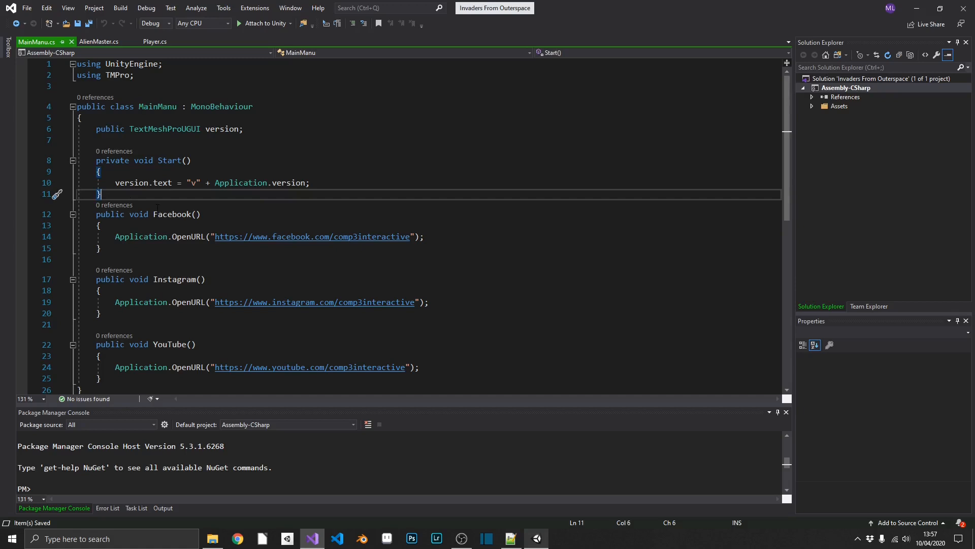
text(up)
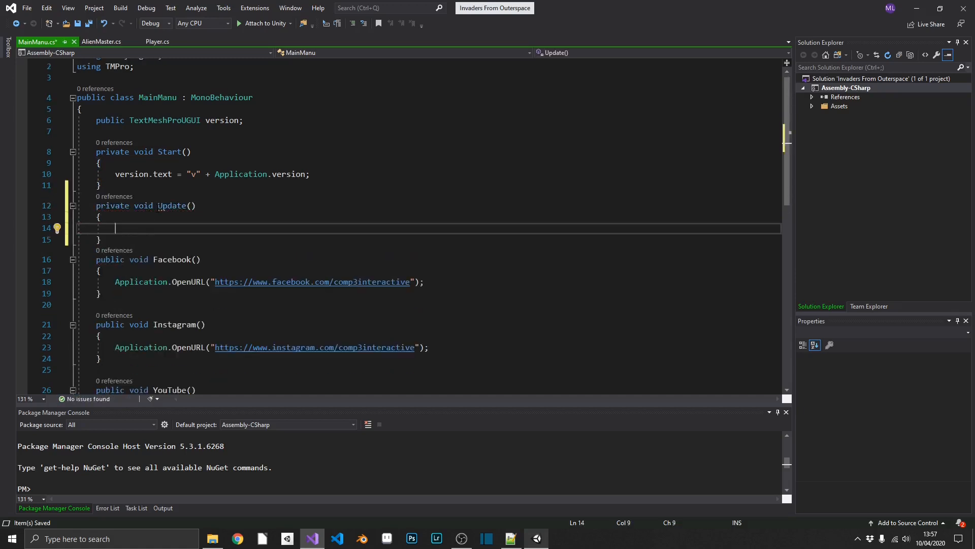
text(if())
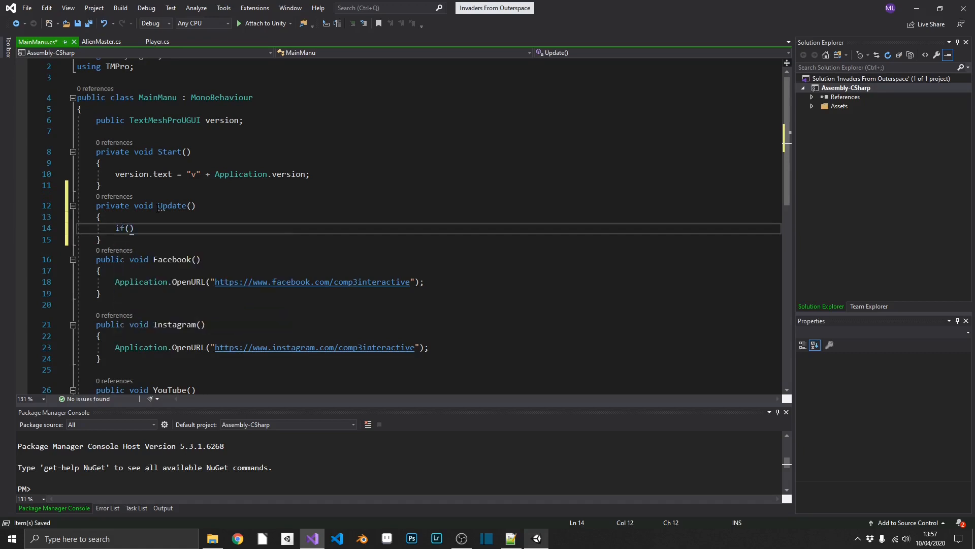
text(Input.getKeyDown(KeyCode.Escape)
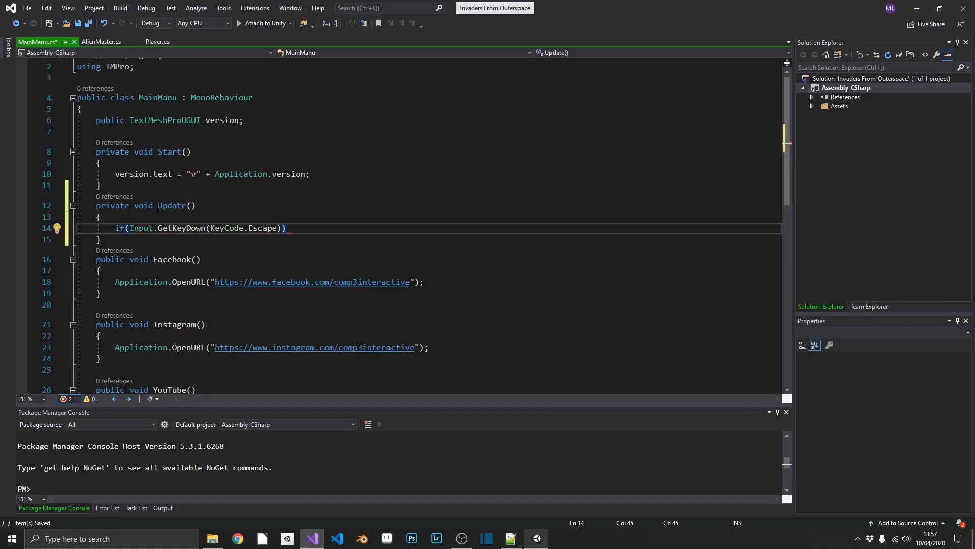
text(Applic)
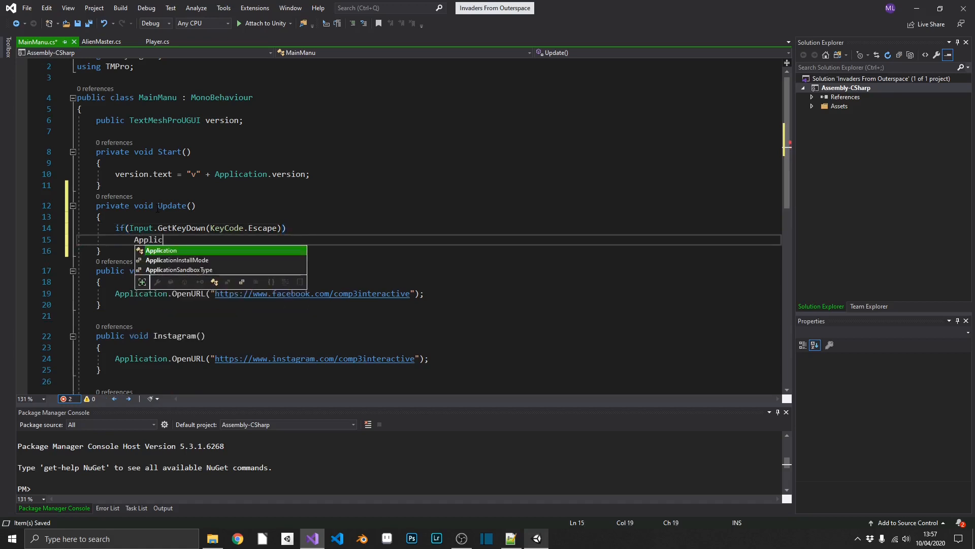
text(ation.Quit();)
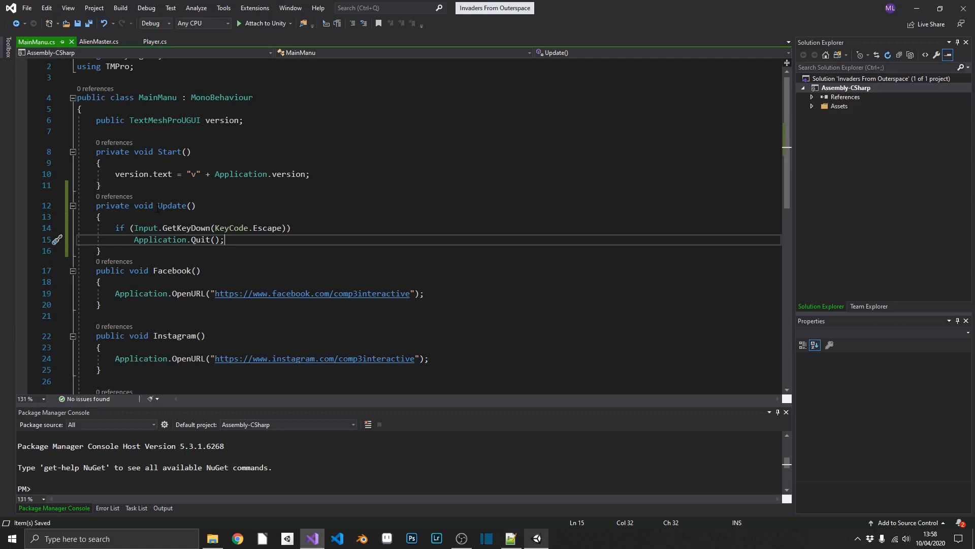
mouse_move(314, 272)
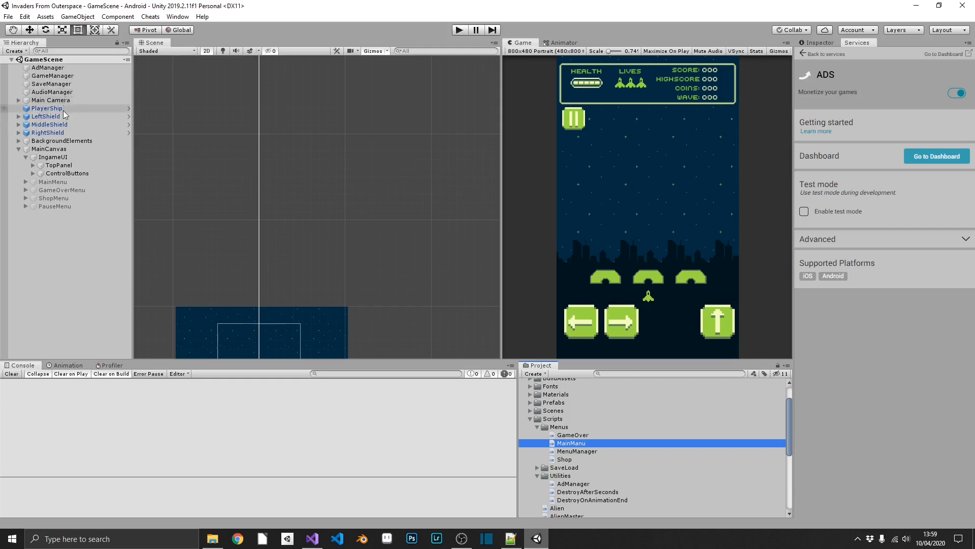
Step: Add a 'Shield' tag and assign it to LeftShield, MiddleShield and RightShield
click(46, 116)
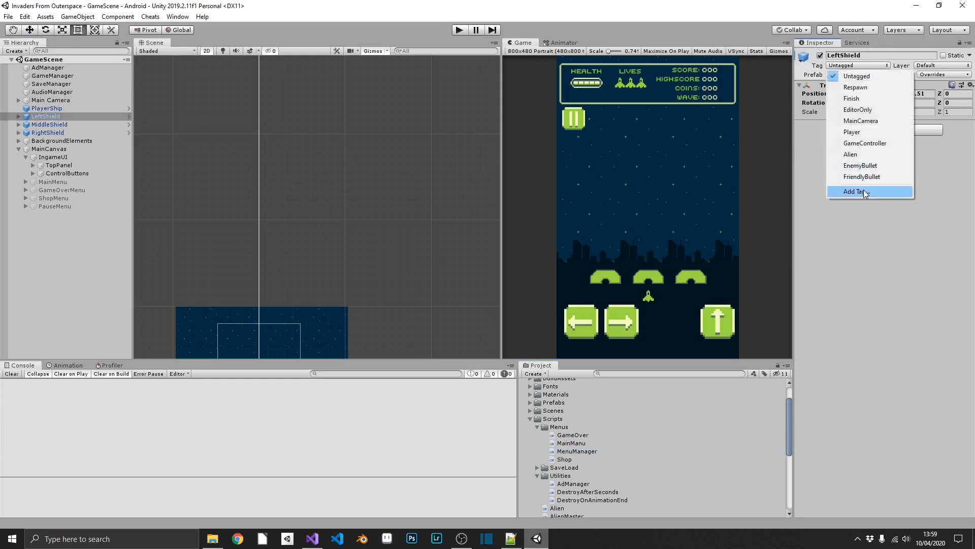
click(855, 191)
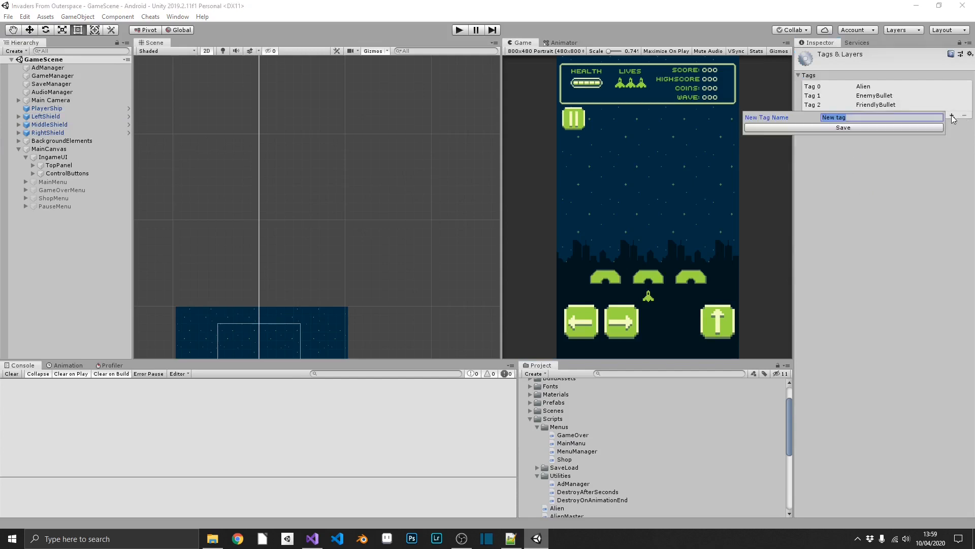
text(Shield)
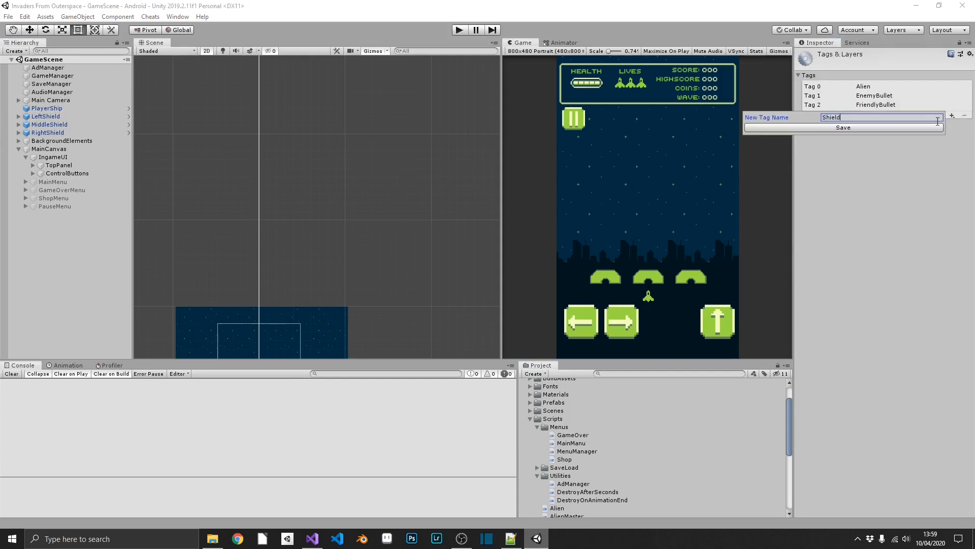
click(843, 127)
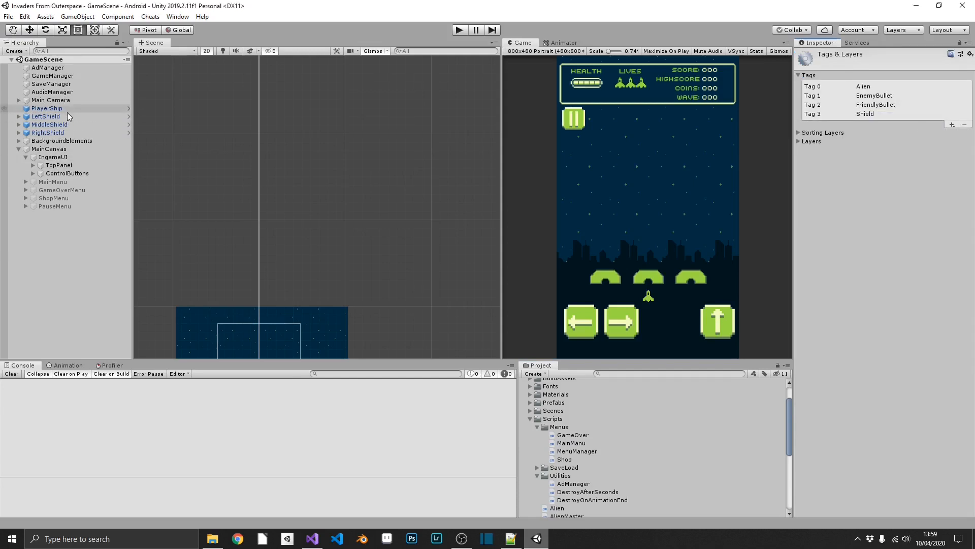
click(47, 133)
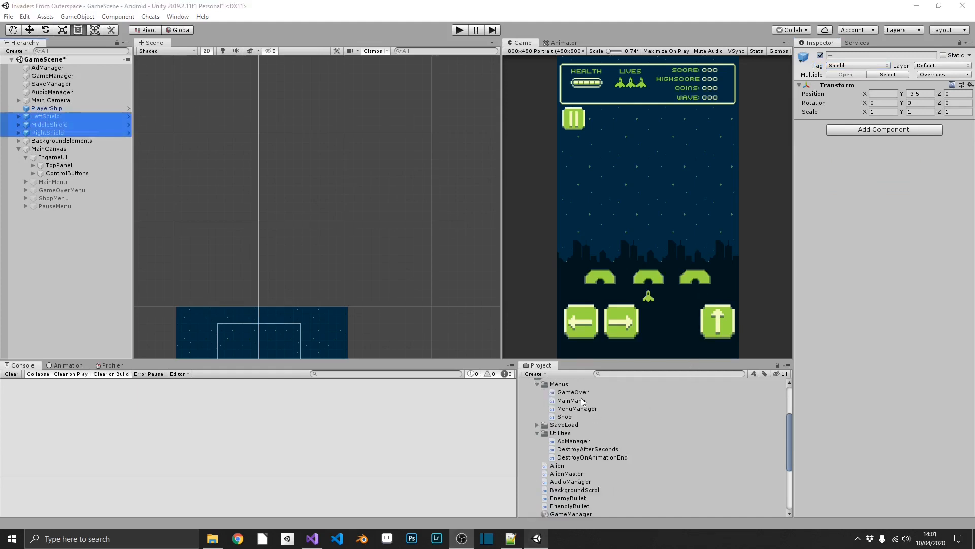
mouse_move(591, 459)
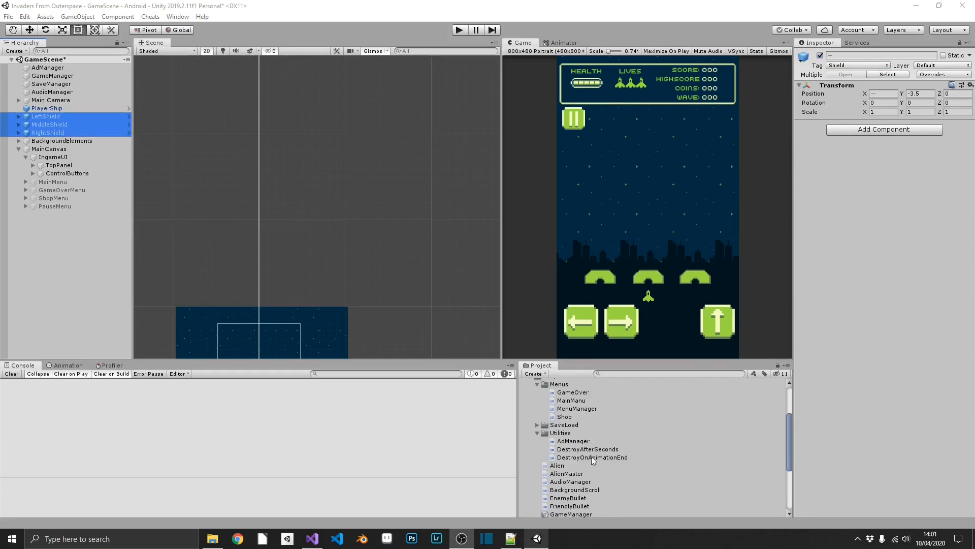
scroll(down, 3)
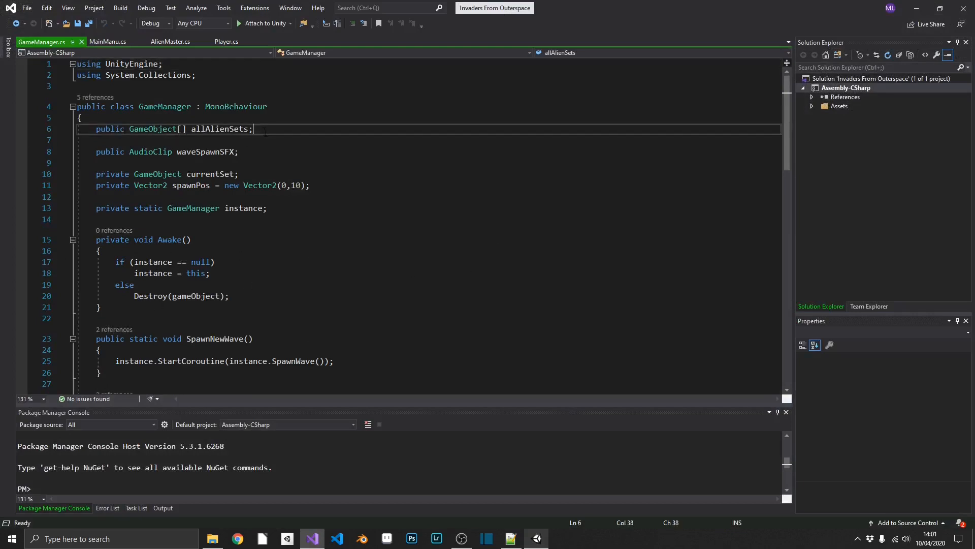
Step: Declare public shieldPrefab GameObject and Vector2 leftShieldPos, middleShieldPos, rightShieldPos in GameManager.cs
text(public GameObject)
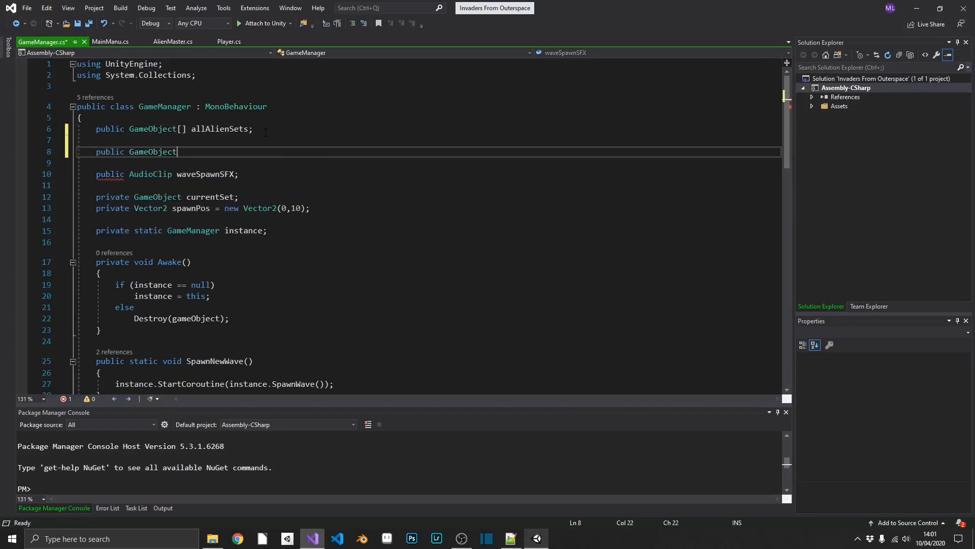
text(shieldPrefab;)
click(429, 162)
text(publ)
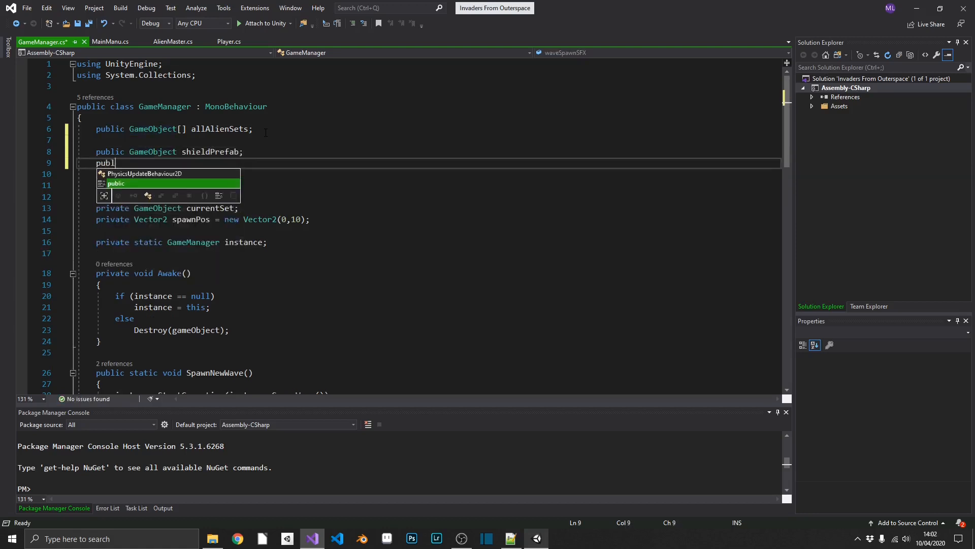
text(vector2)
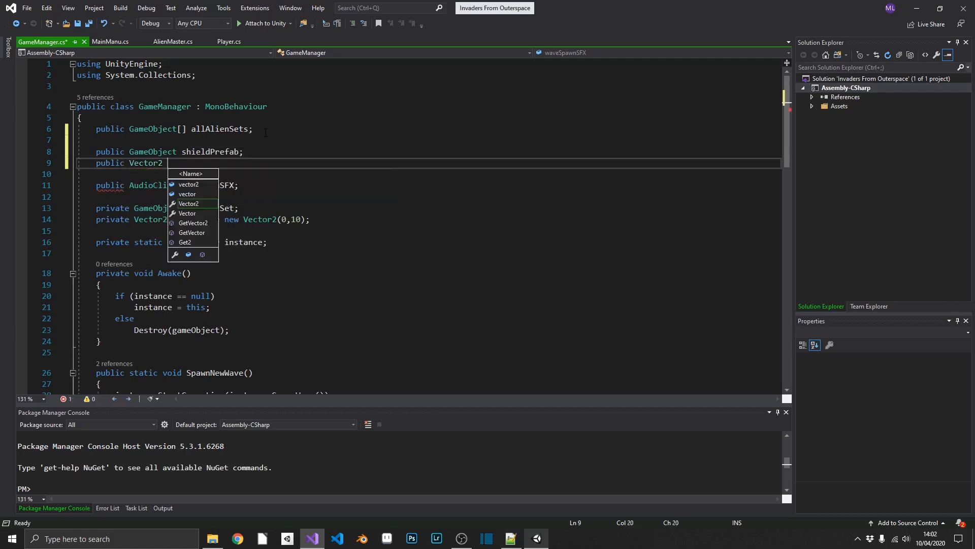
text(leftShield)
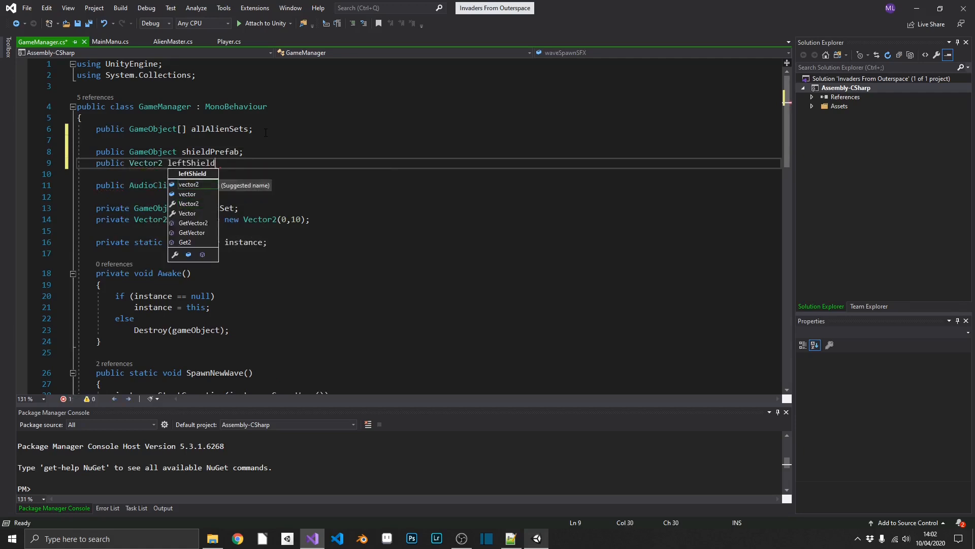
text(Pos;)
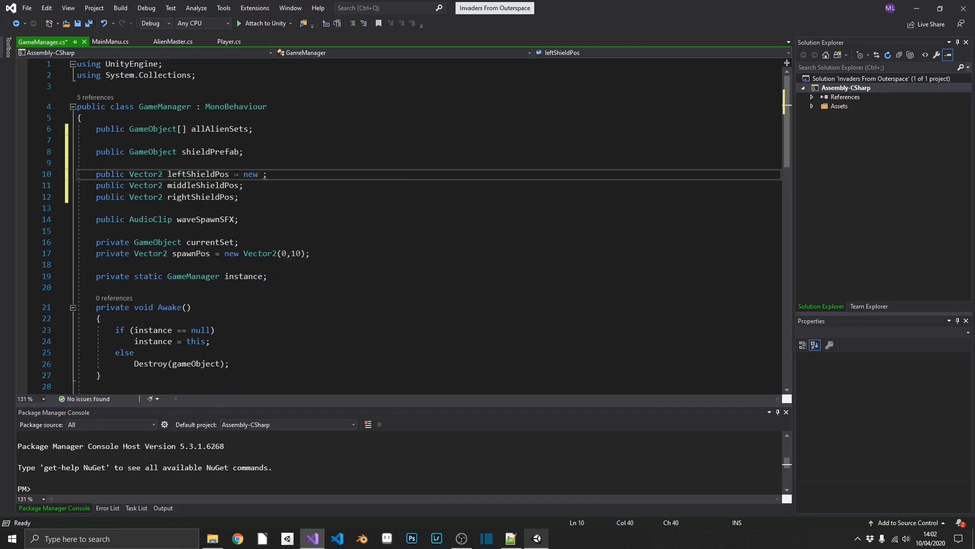
text(Vector2())
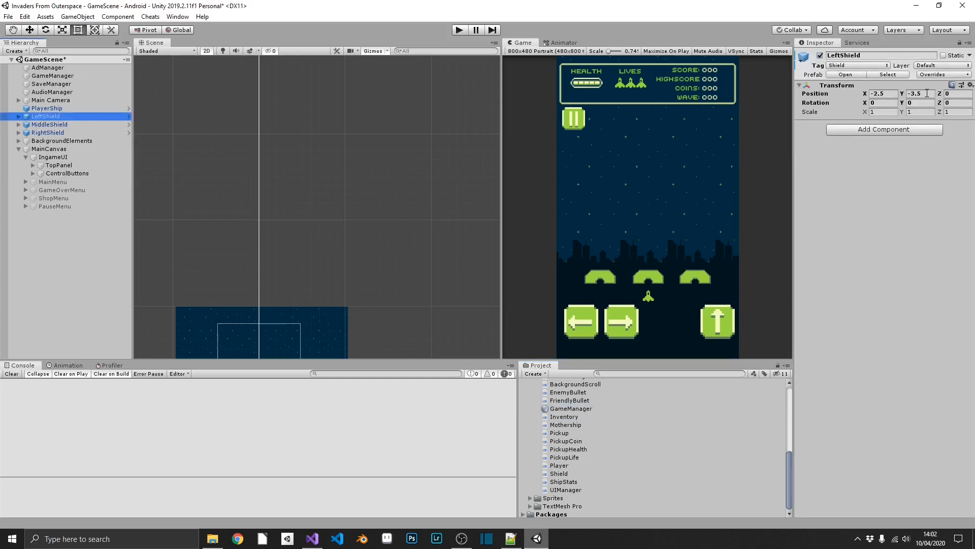
click(50, 124)
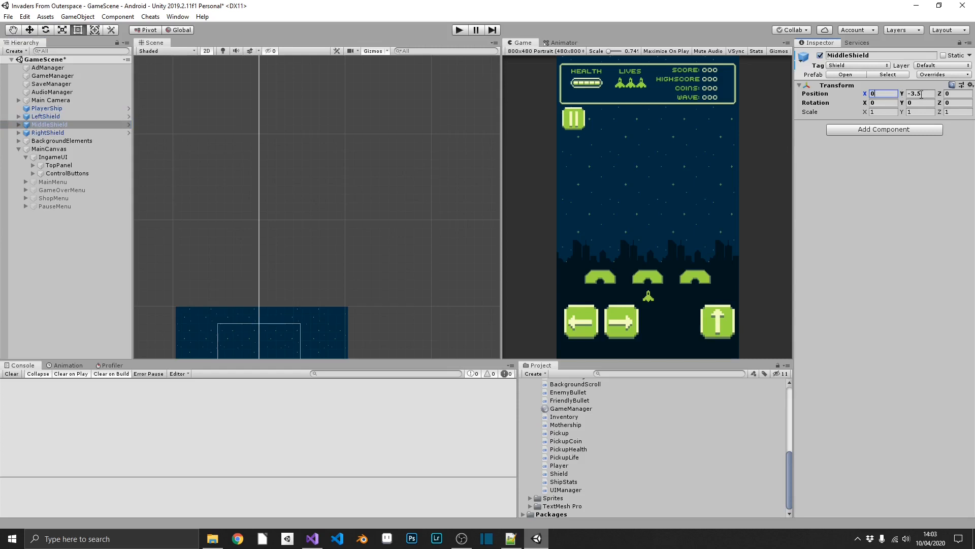
click(48, 132)
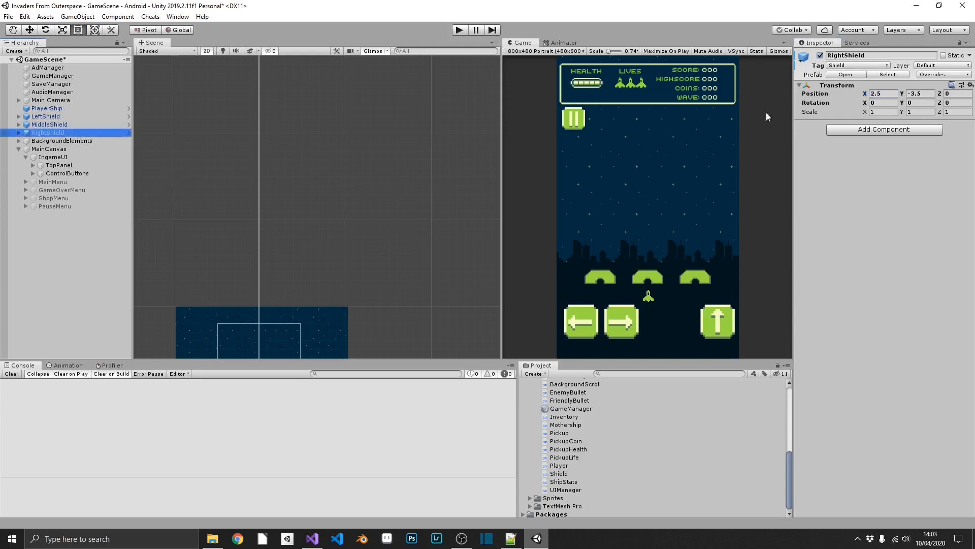
mouse_move(897, 159)
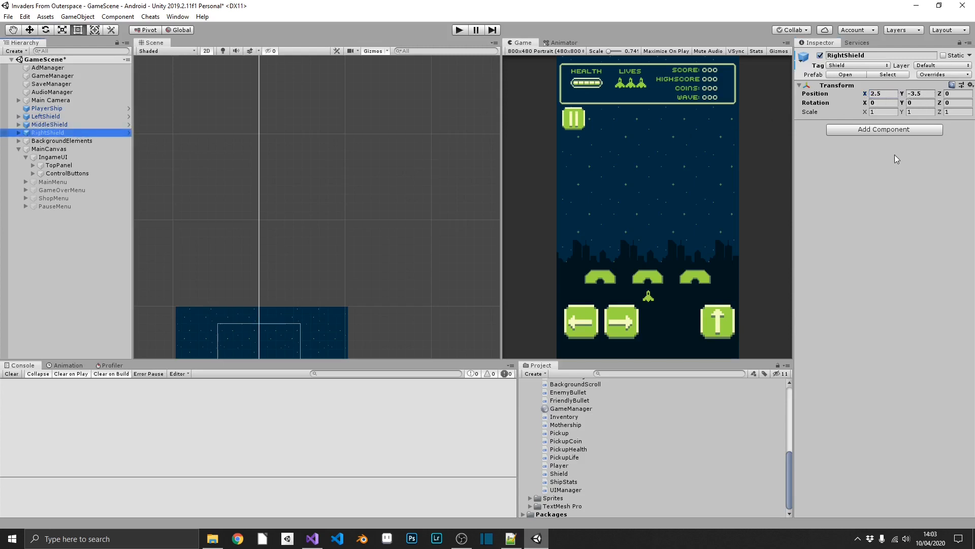
click(311, 539)
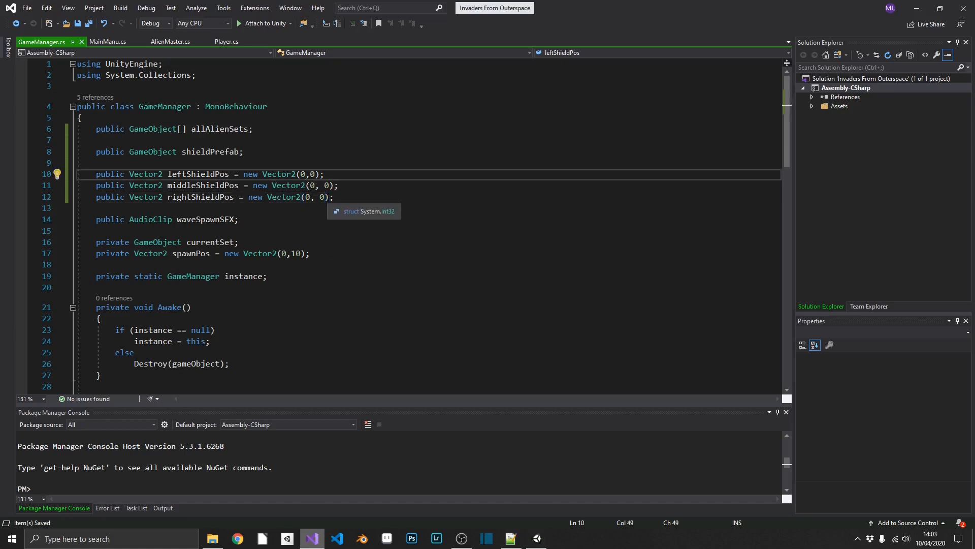
Step: Initialize the shield positions to (-2.5f, -3.5f), (0, -3.5f) and (2.5f, -3.5f)
text(-2.54)
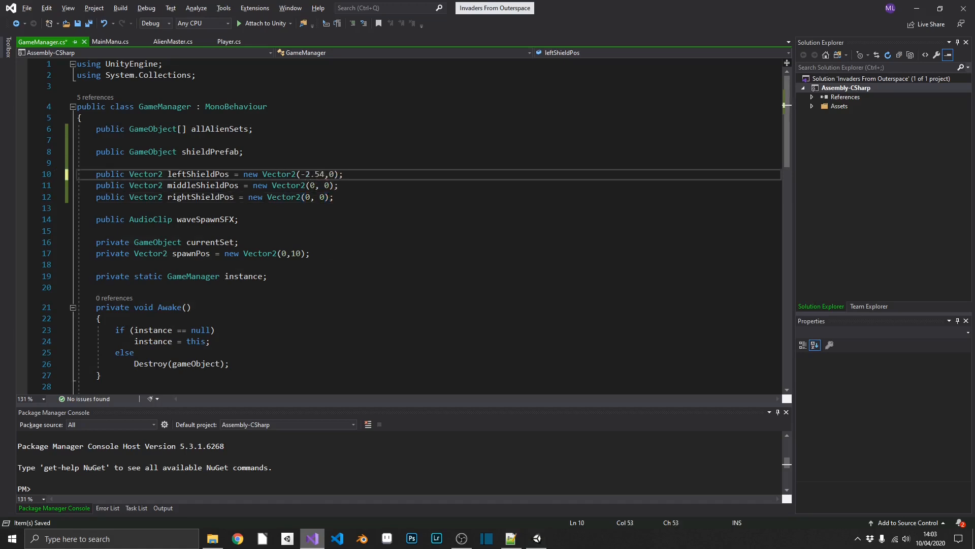
text(f)
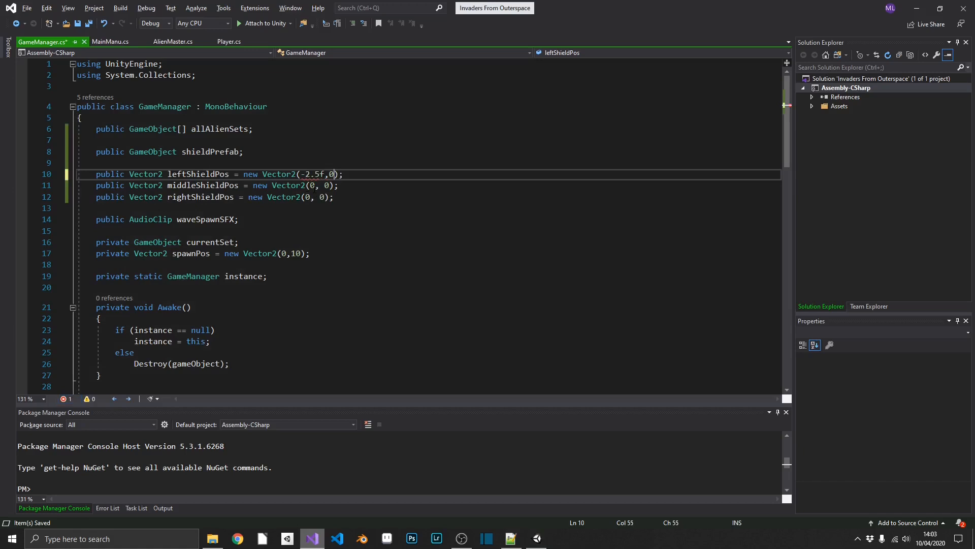
text(-3.5f)
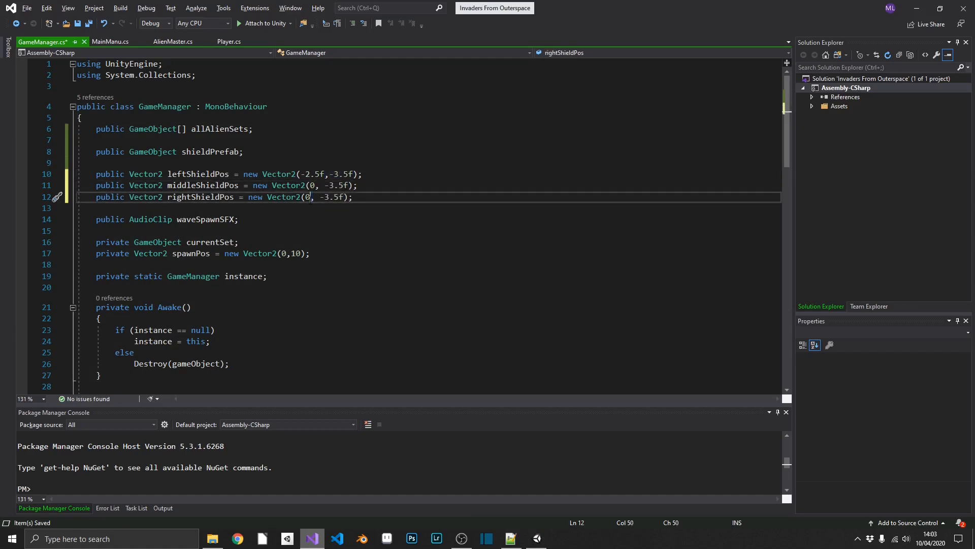
text(2.5f)
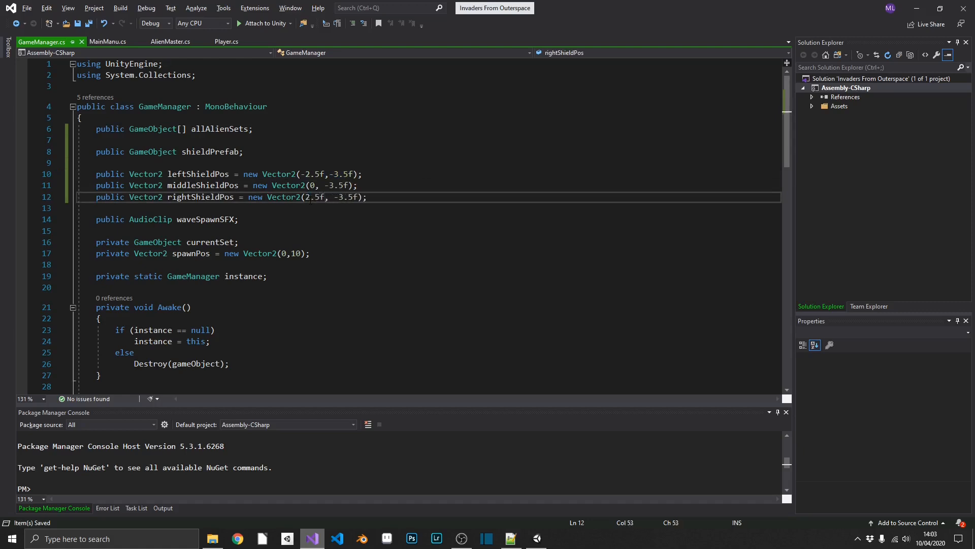
scroll(down, 3)
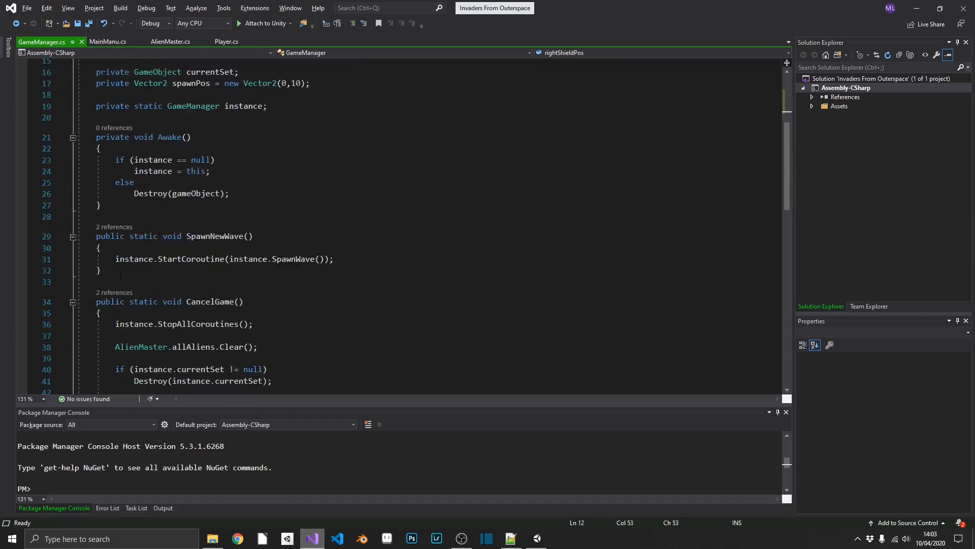
Step: Create a public static ResetShields method that destroys every Shield-tagged object
click(100, 270)
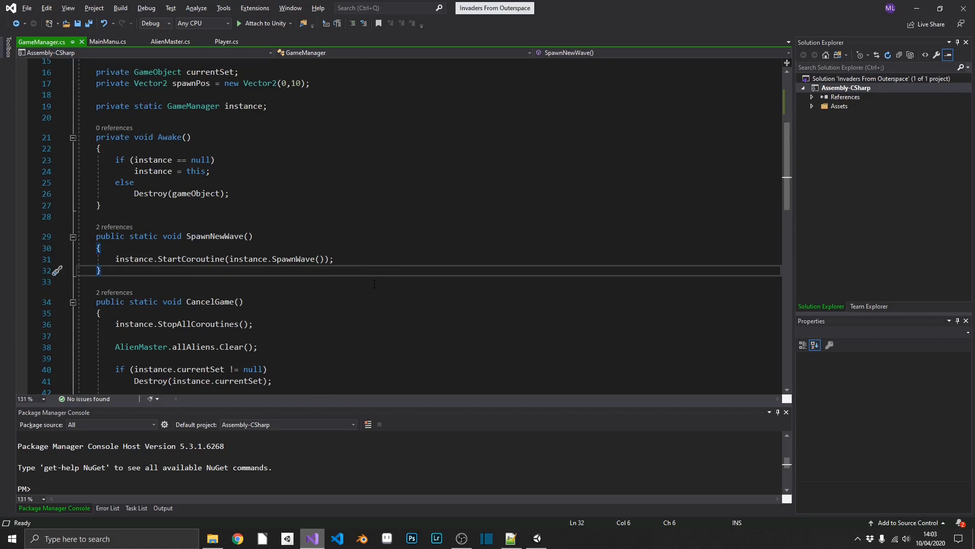
text(public)
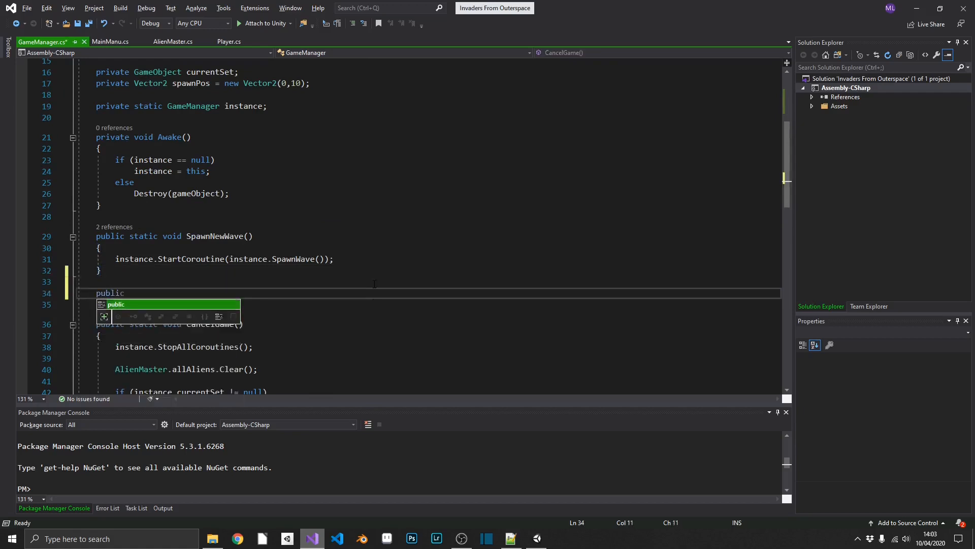
text(static void)
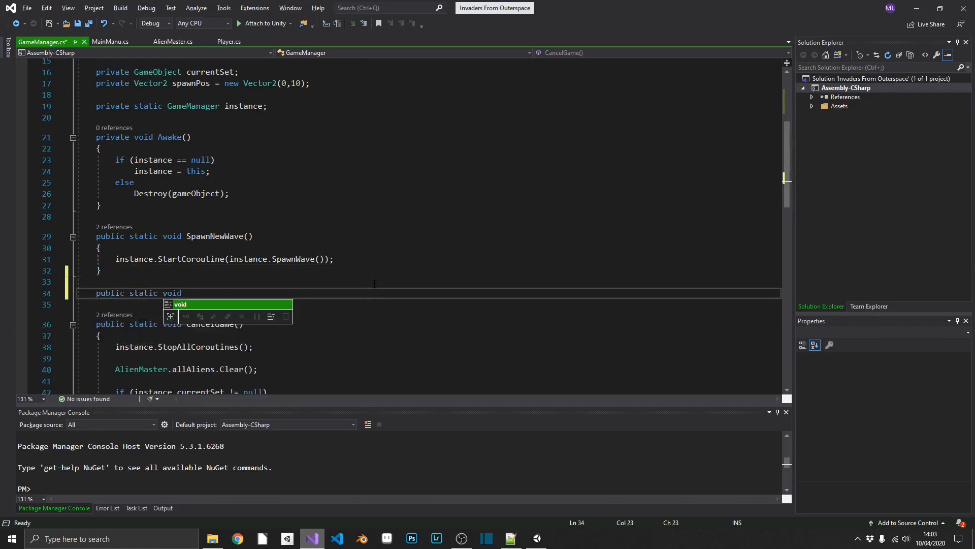
text(ResetShields()
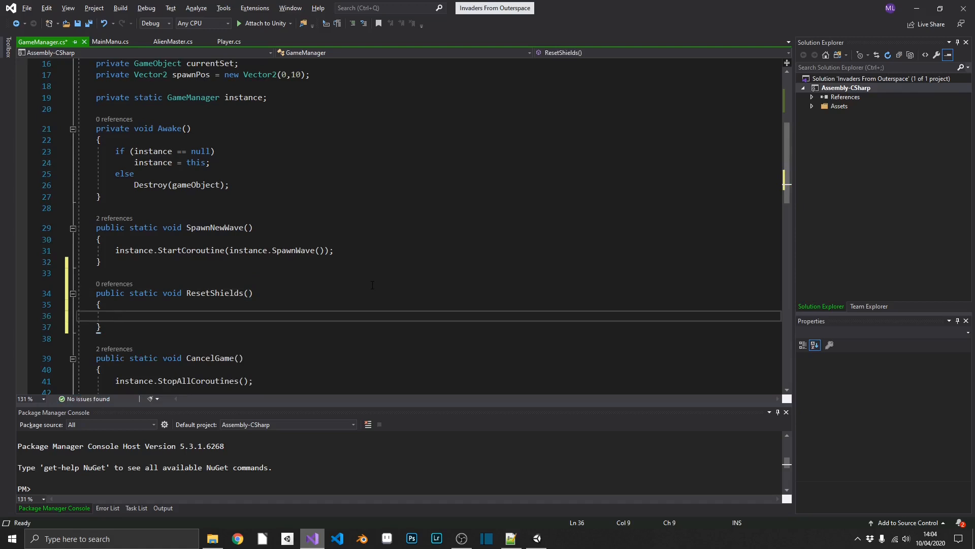
text(GameObject)
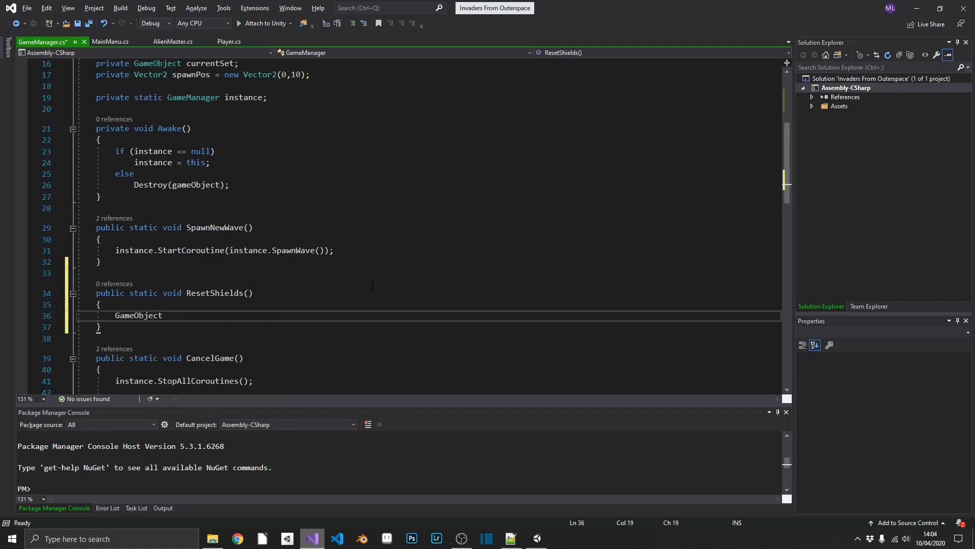
text([])
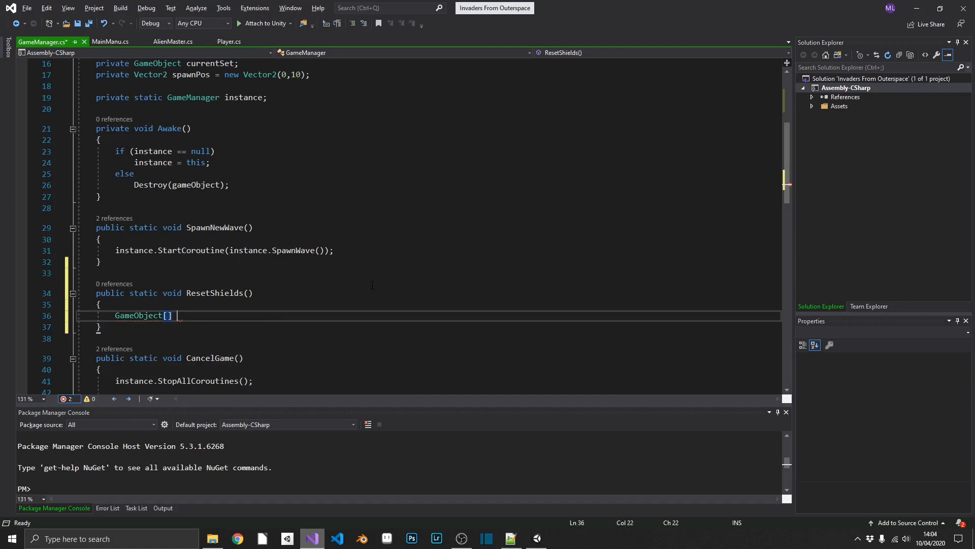
text(curren)
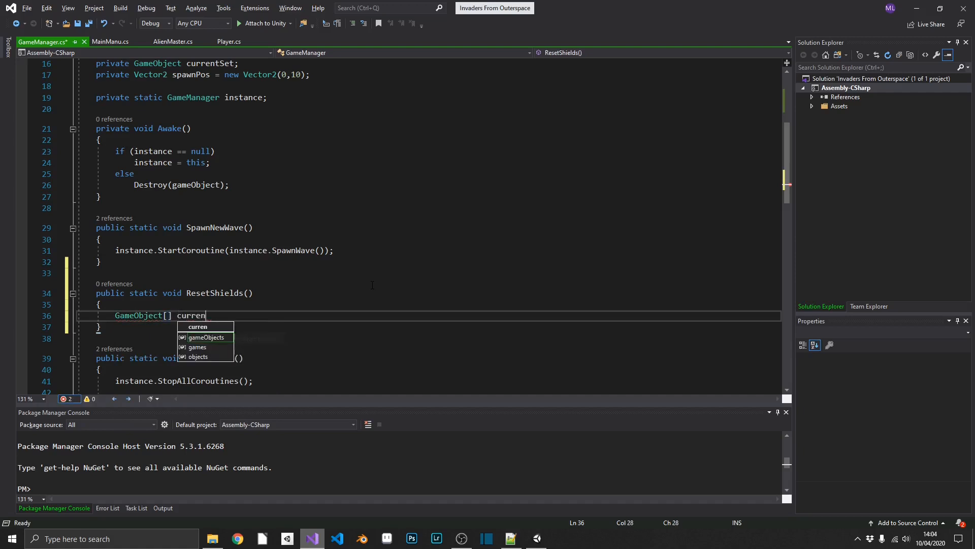
text(tShields)
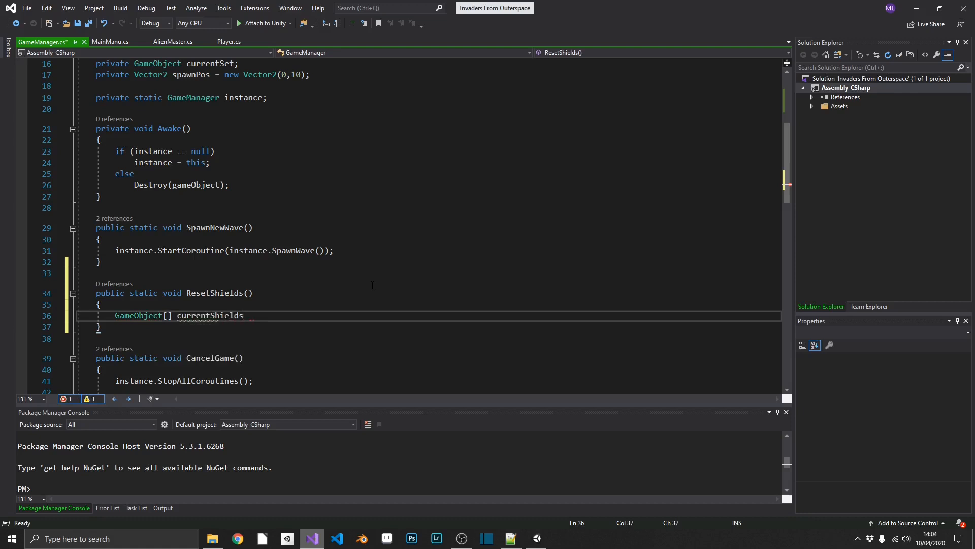
text(= GameObject.FindGameObjectsWithTag)
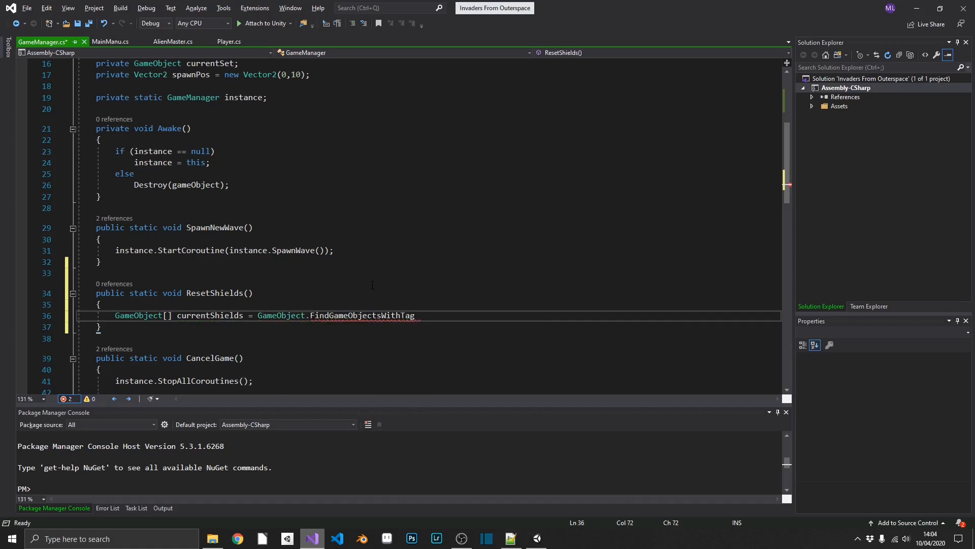
text(("Sh")
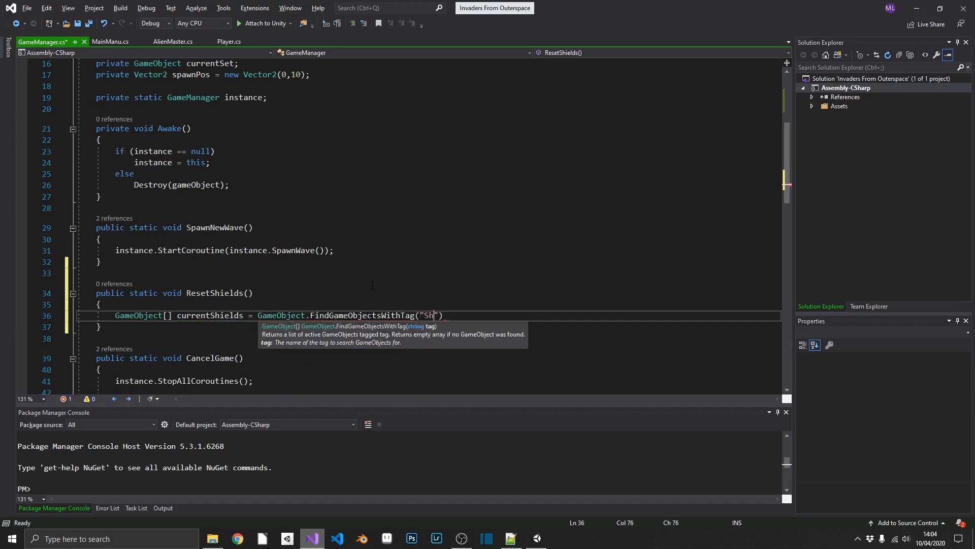
text(ield");)
text(foreach()
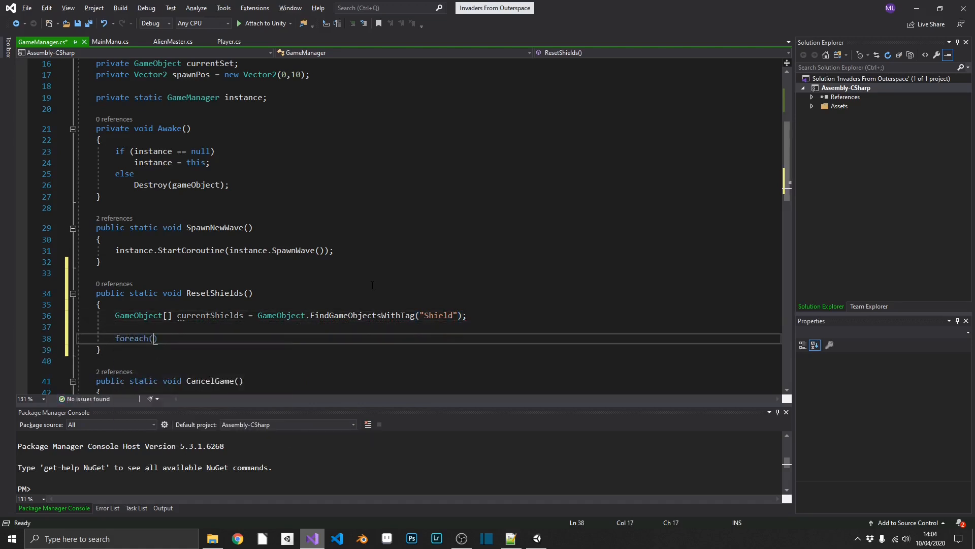
text(GameObject go)
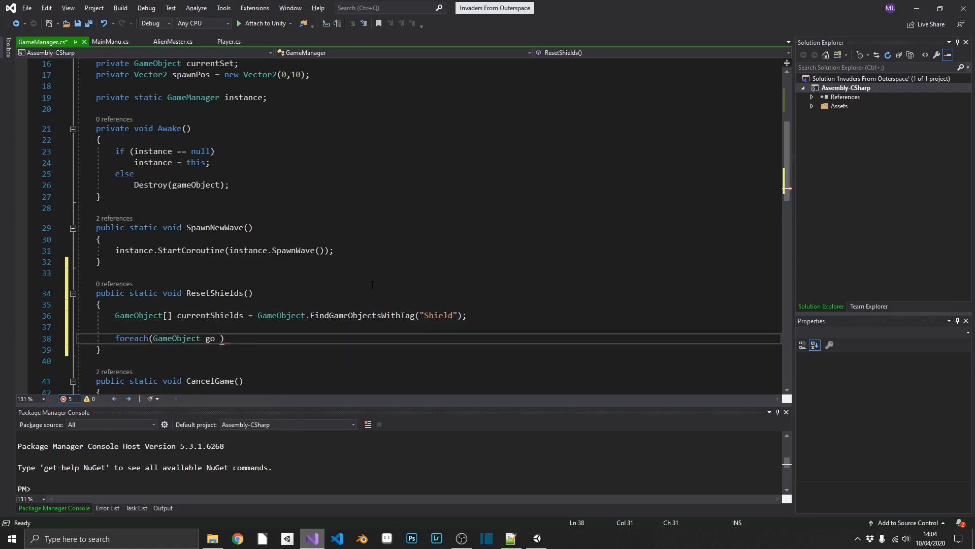
text(in currentShields)
text(Destroy)
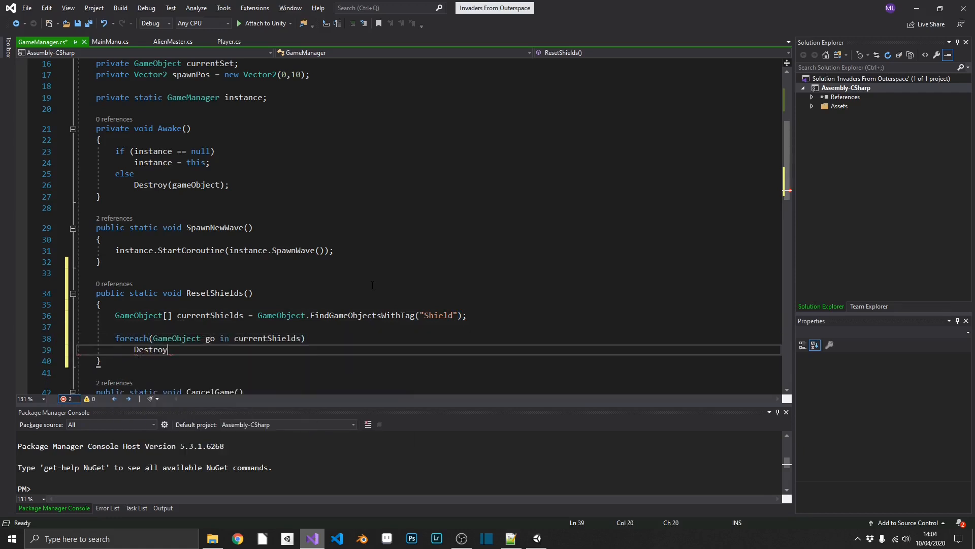
text((go);)
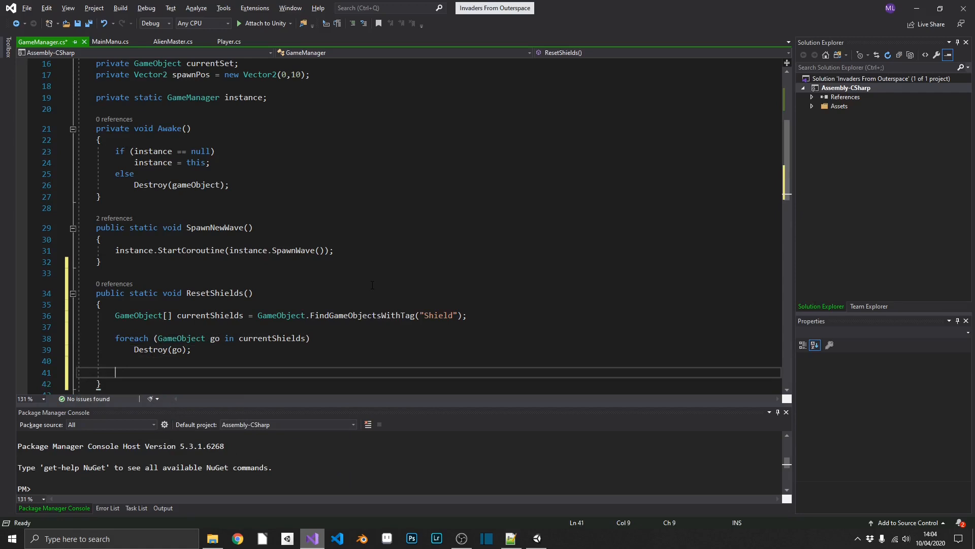
Step: Instantiate shieldPrefab at leftShieldPos, middleShieldPos and rightShieldPos with Quaternion.identity
scroll(down, 3)
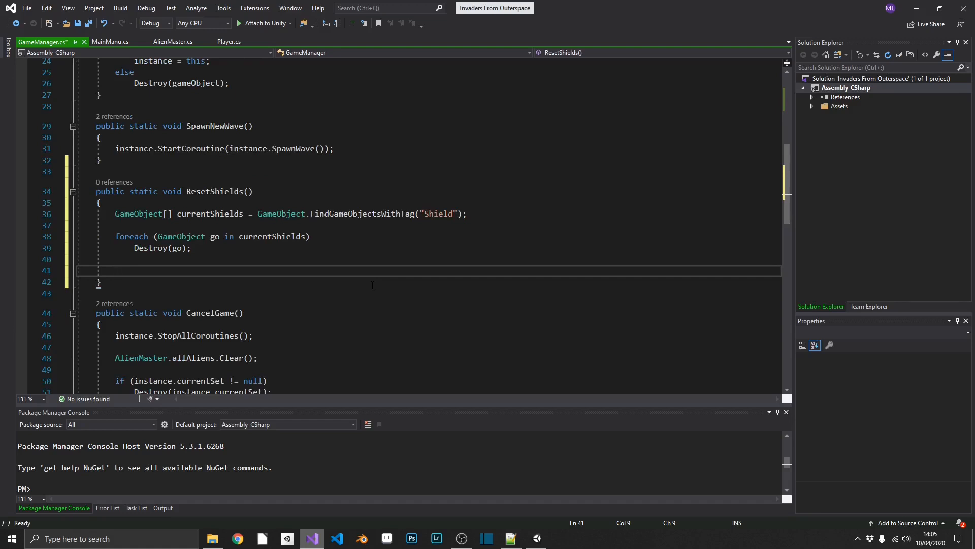
text(Instantiate(instance.)
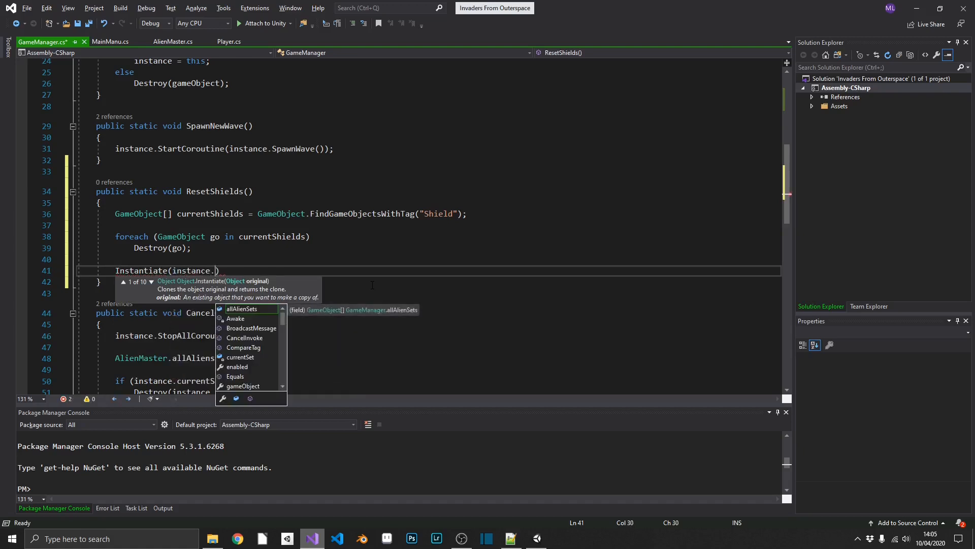
text(shieldPrefab, instance.leftShieldPos,)
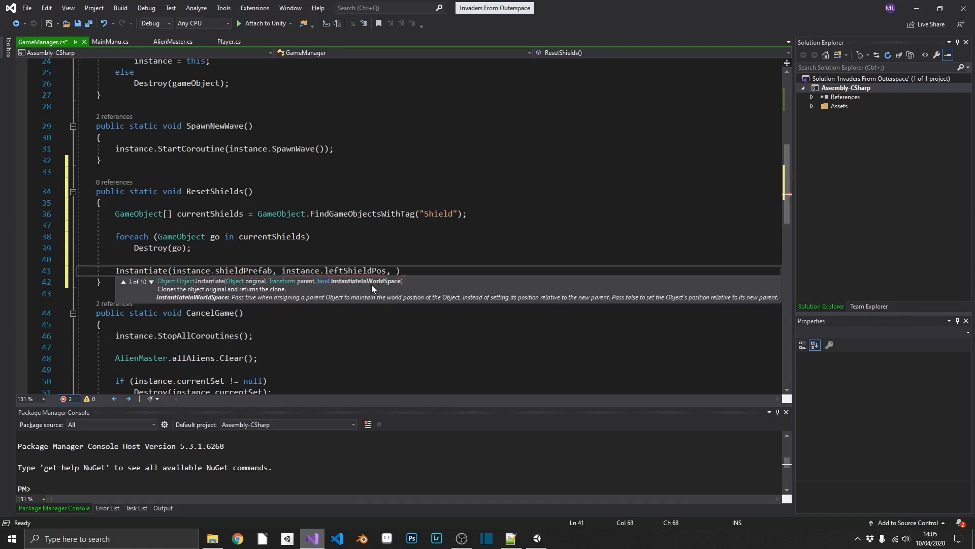
text(Quaternion)
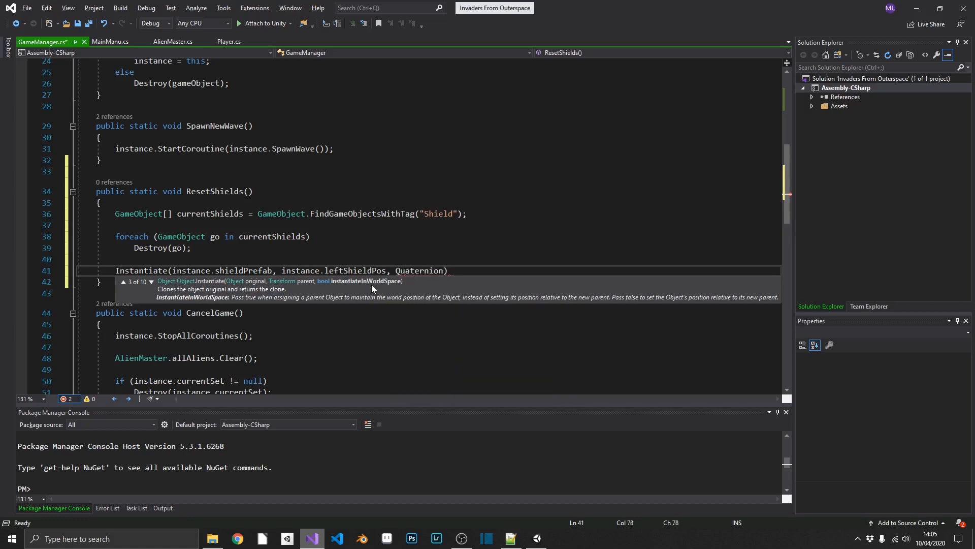
text(.identity);)
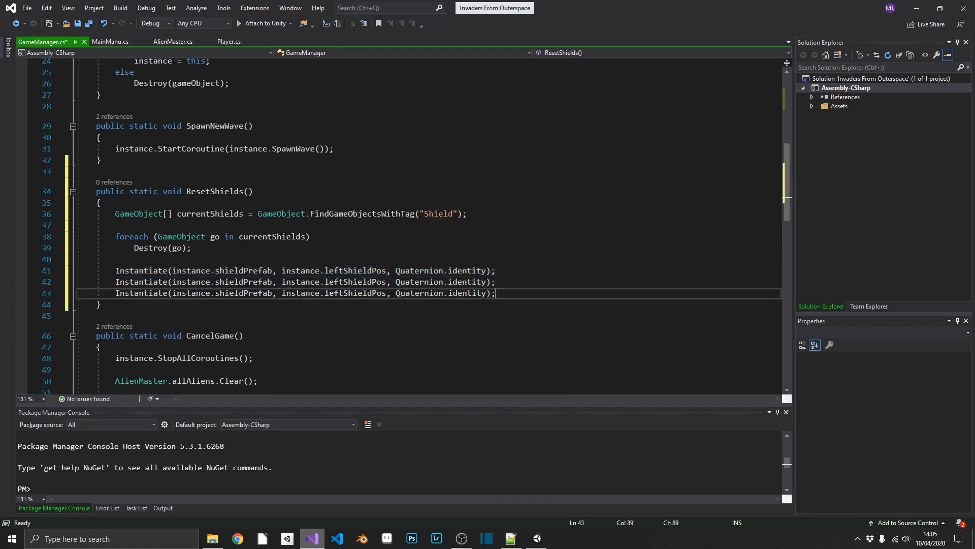
double_click(355, 281)
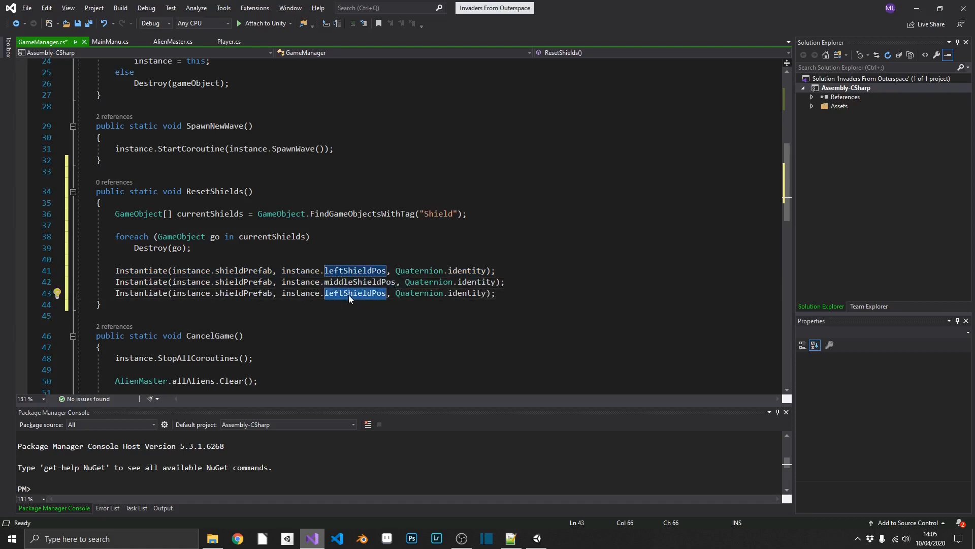
text(rightShieldPos)
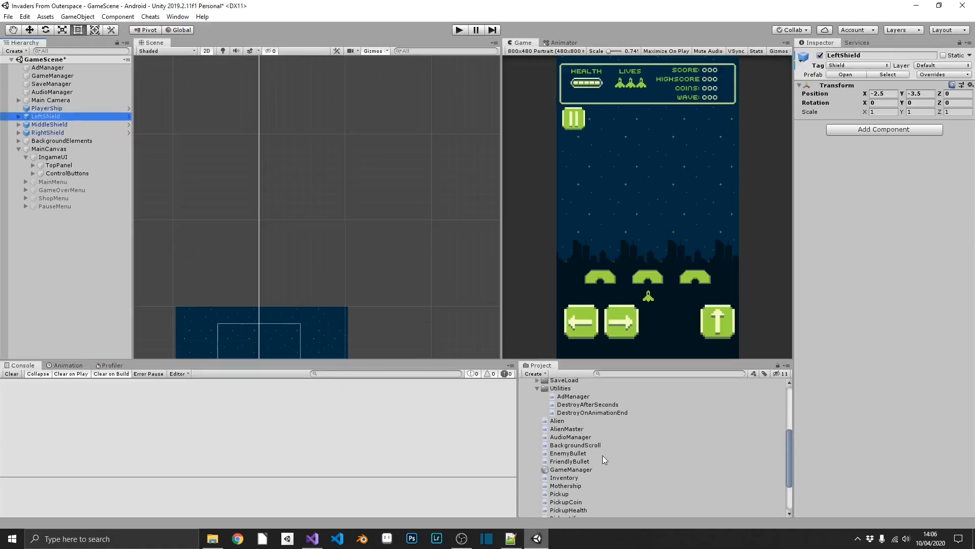
Step: Add GameManager.ResetShields(); after Time.timeScale = 1; in MenuManager.cs's OpenInGame method
scroll(down, 3)
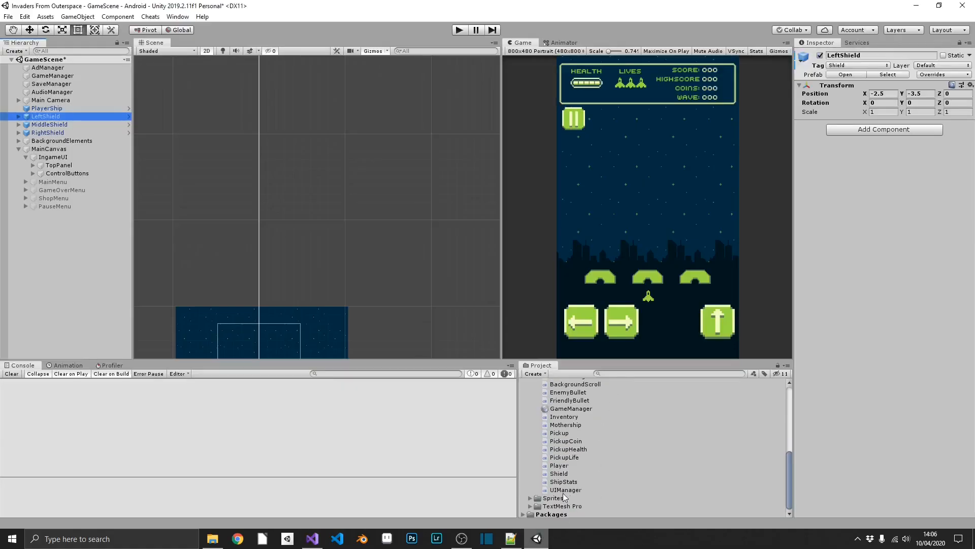
click(311, 538)
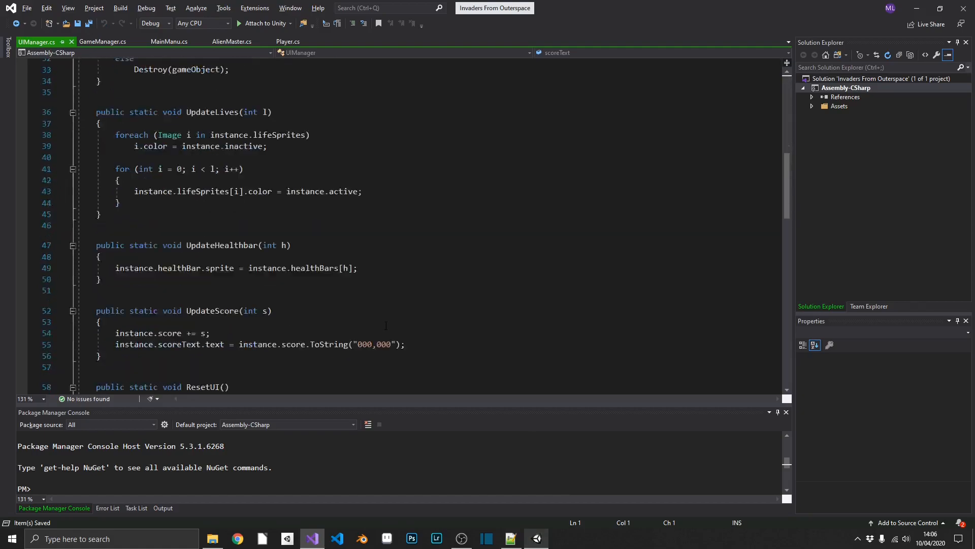
click(311, 538)
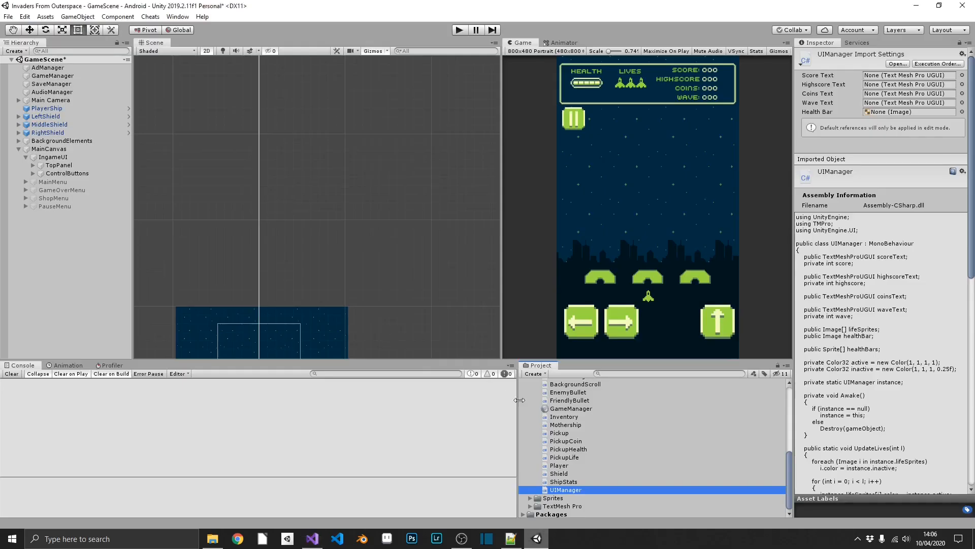
click(310, 538)
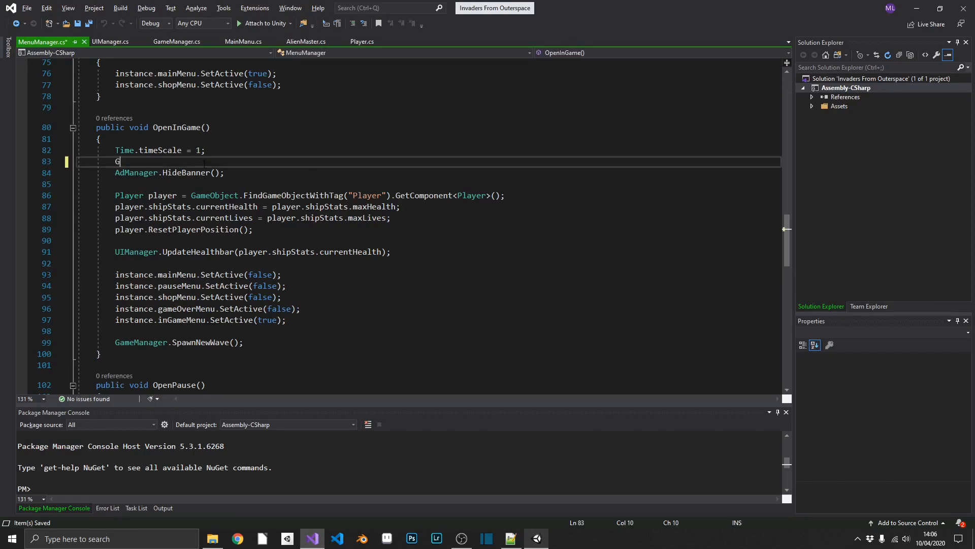
text(ameManager.ResetShields();)
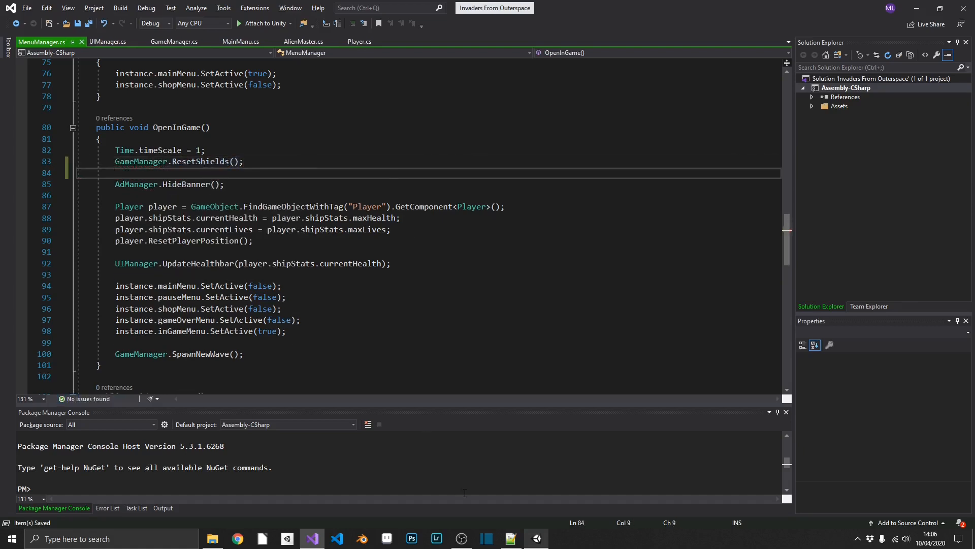
Step: Play the game in Unity, start a new game, then browse the project's prefabs
click(311, 538)
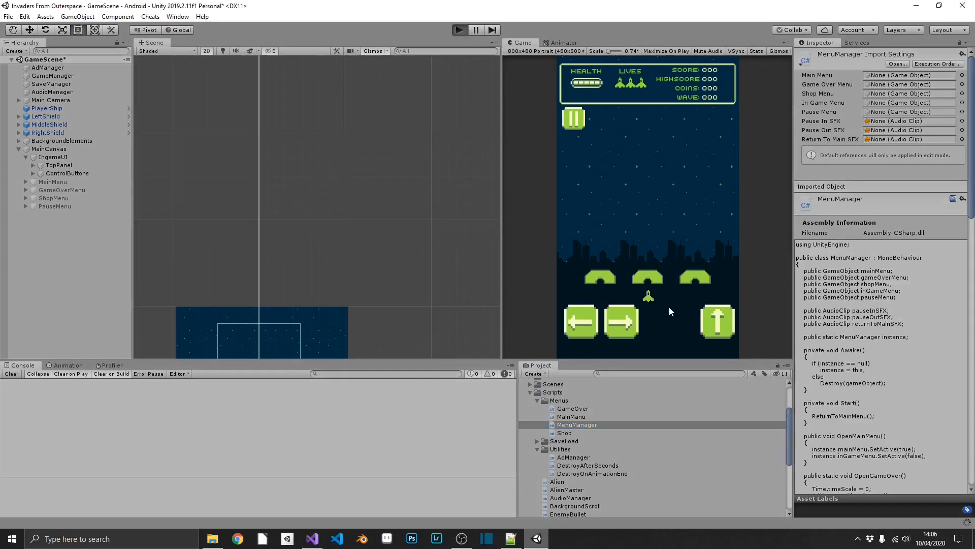
mouse_move(711, 262)
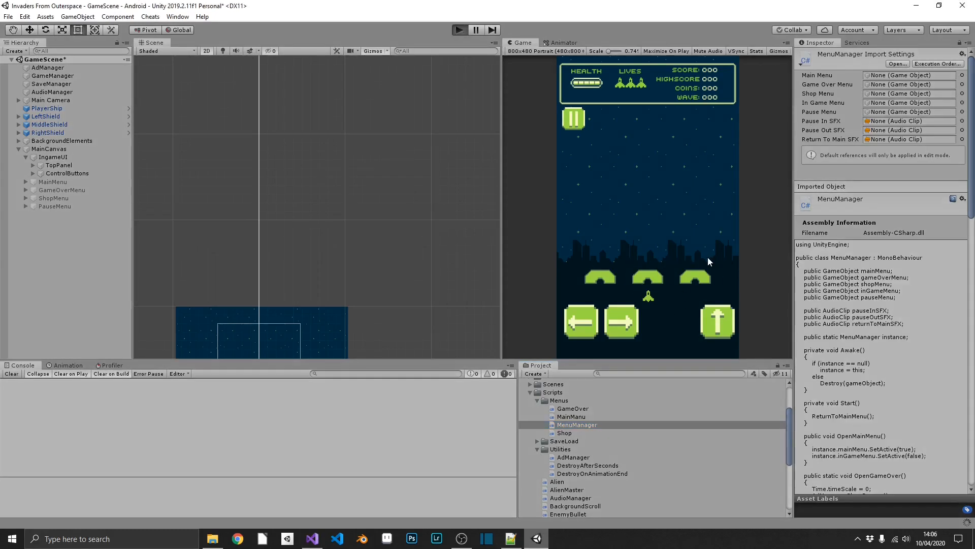
click(460, 30)
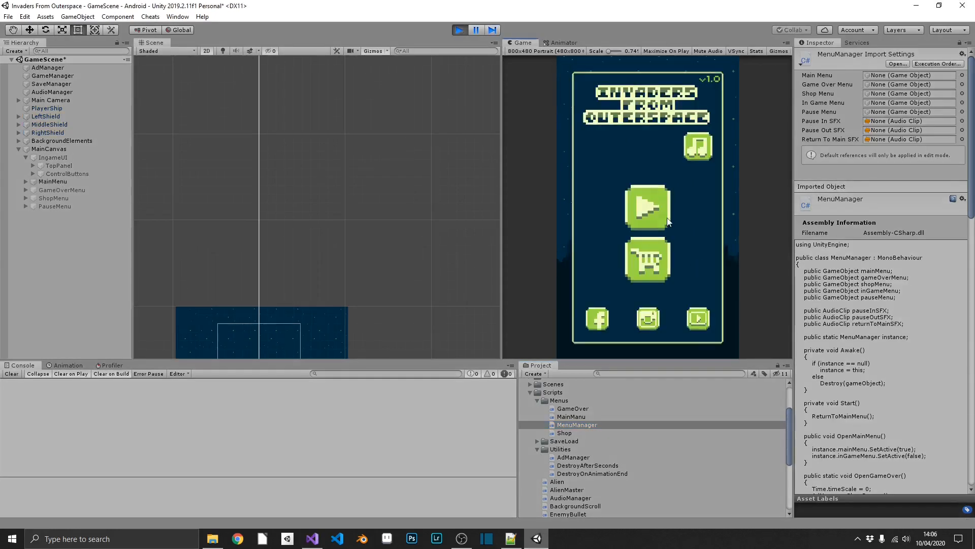
click(458, 30)
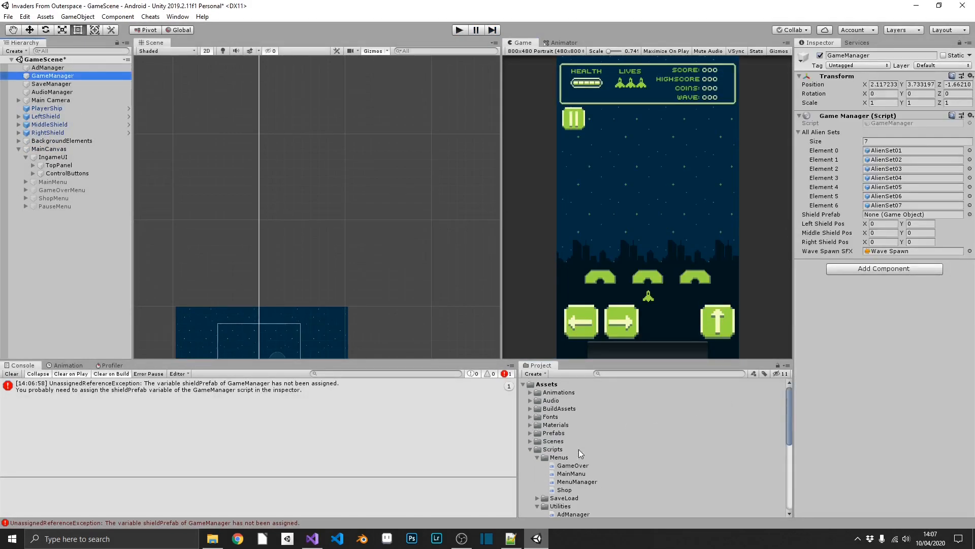
click(530, 432)
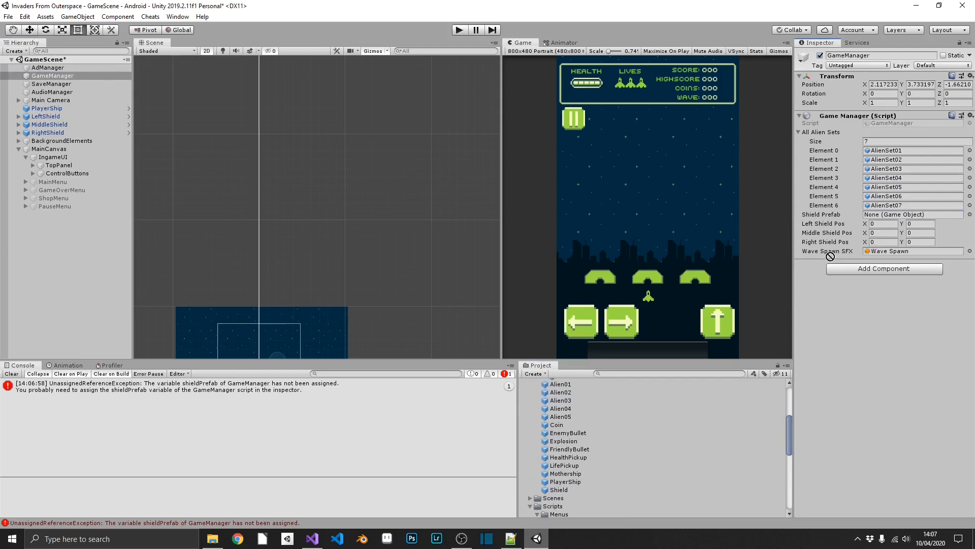
mouse_move(892, 250)
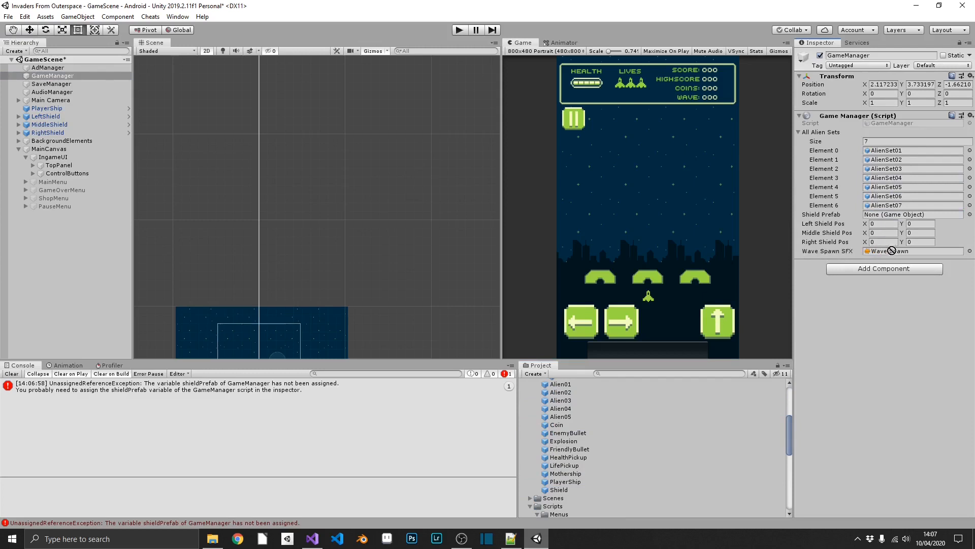
Step: Make the shield position fields private in GameManager.cs
click(311, 538)
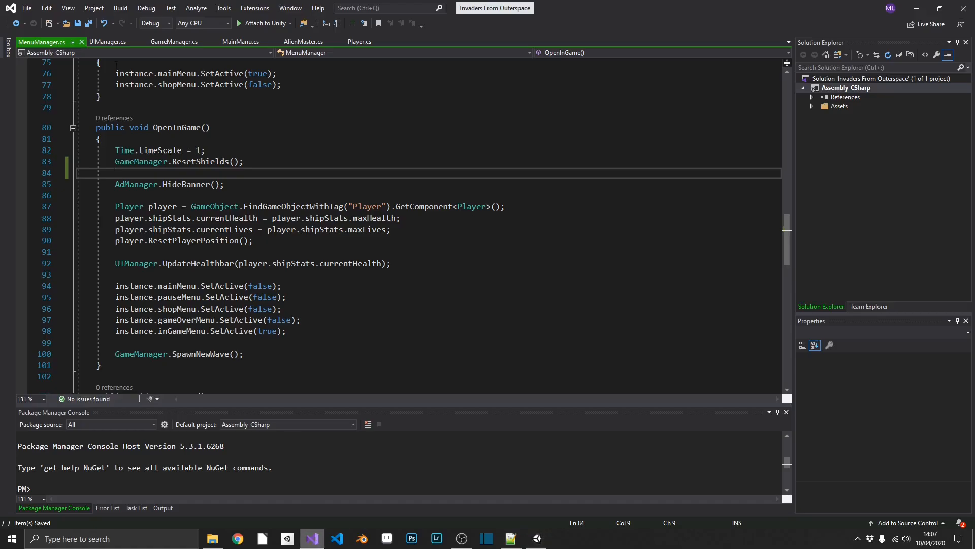
click(175, 41)
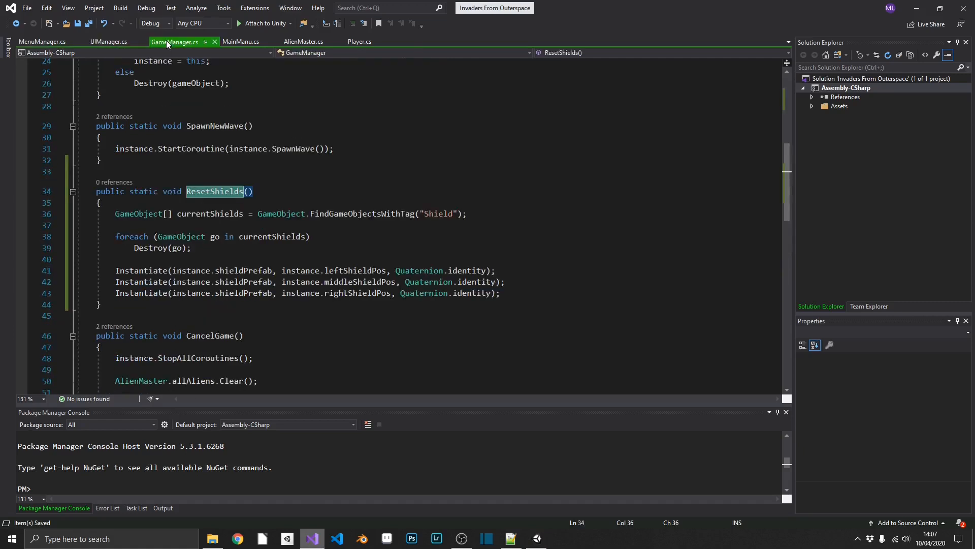
scroll(up, 3)
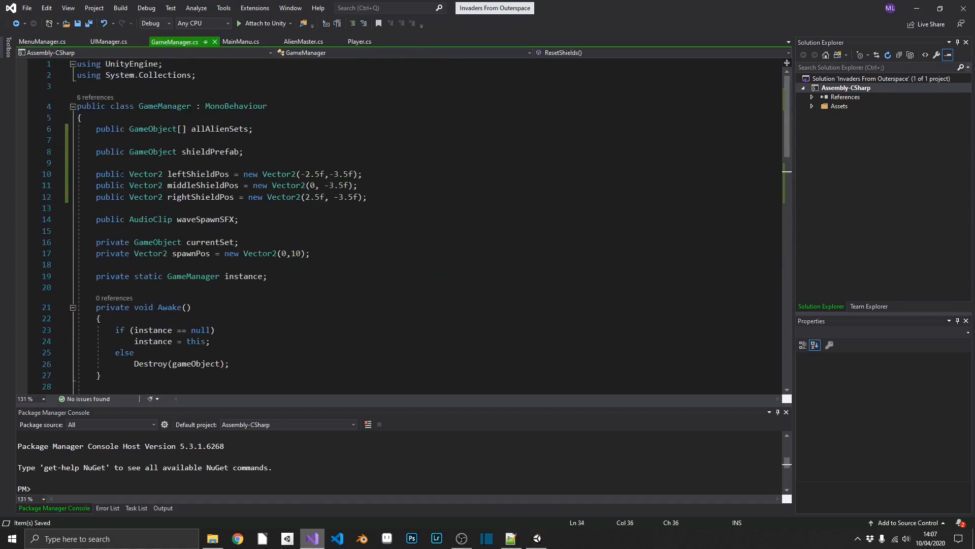
text(privat)
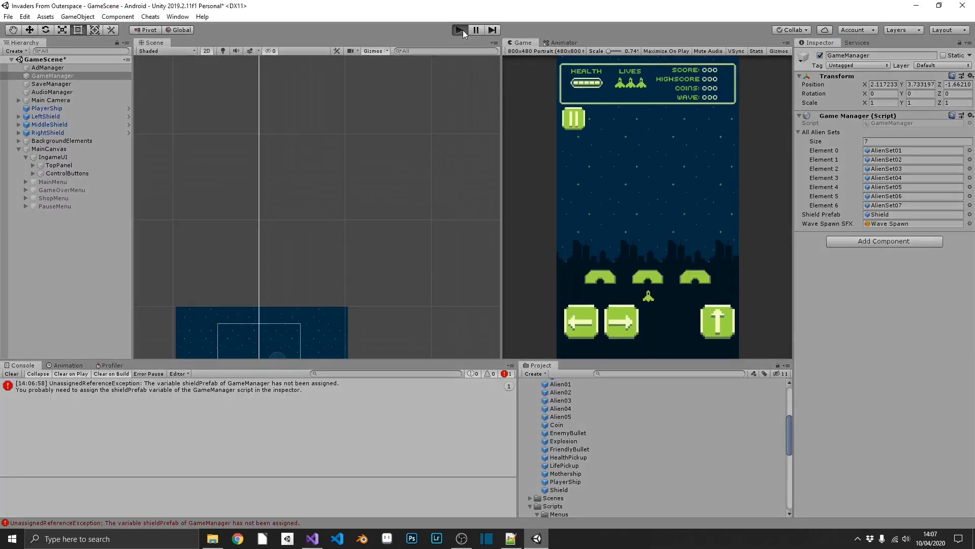
click(459, 30)
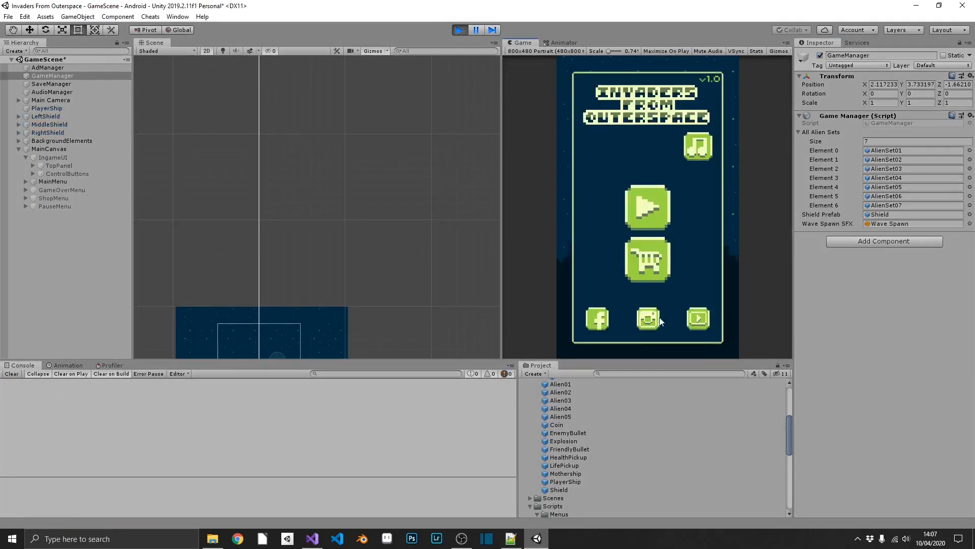
click(647, 208)
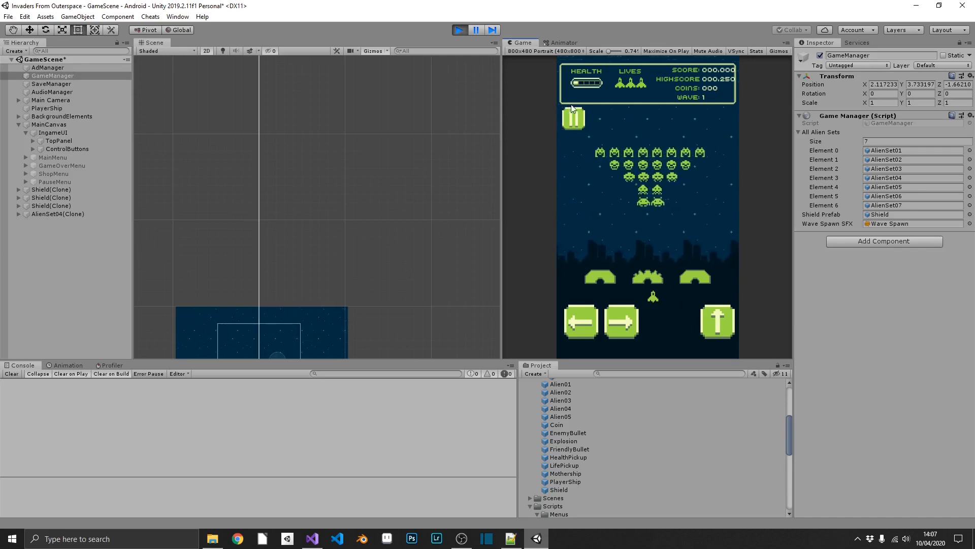
click(459, 29)
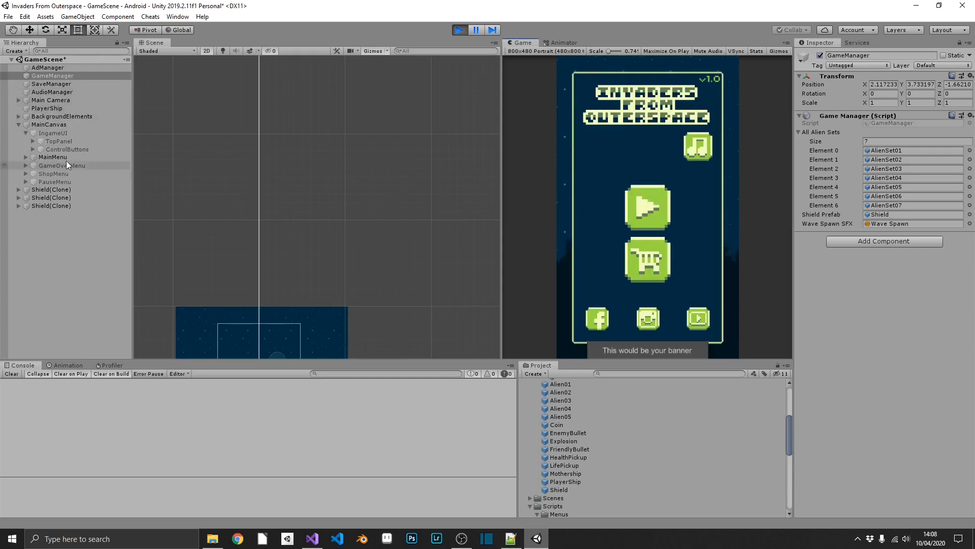
click(53, 157)
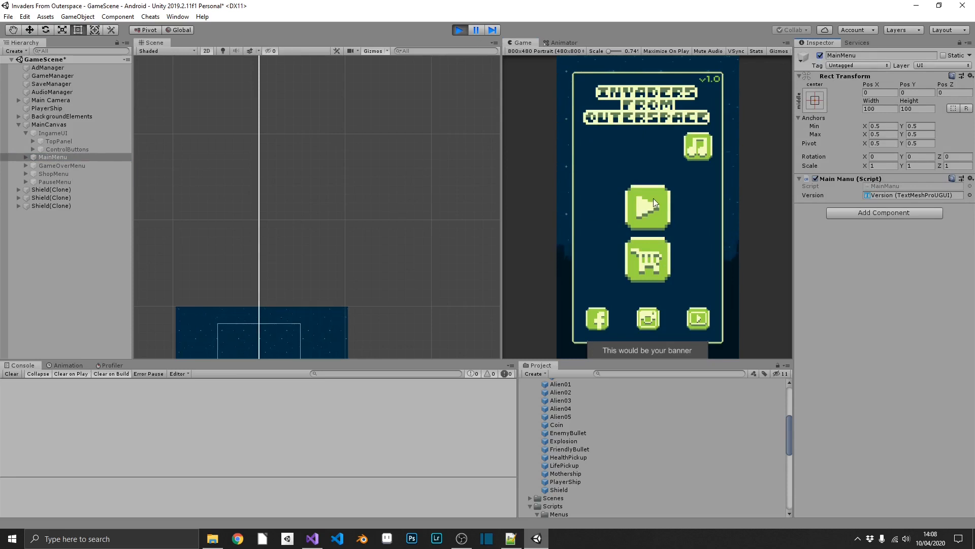
click(459, 30)
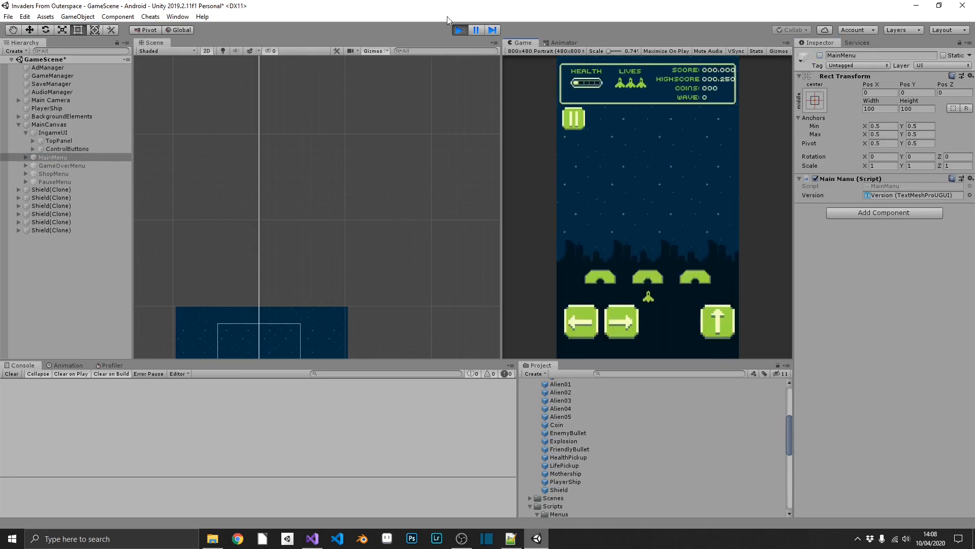
click(458, 30)
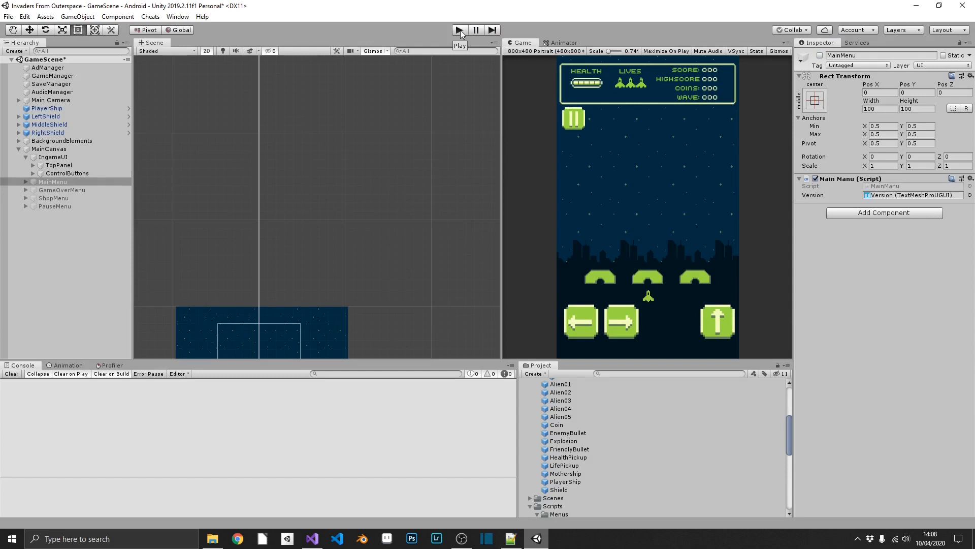
Step: Go to Player Settings through File > Build Settings
click(8, 16)
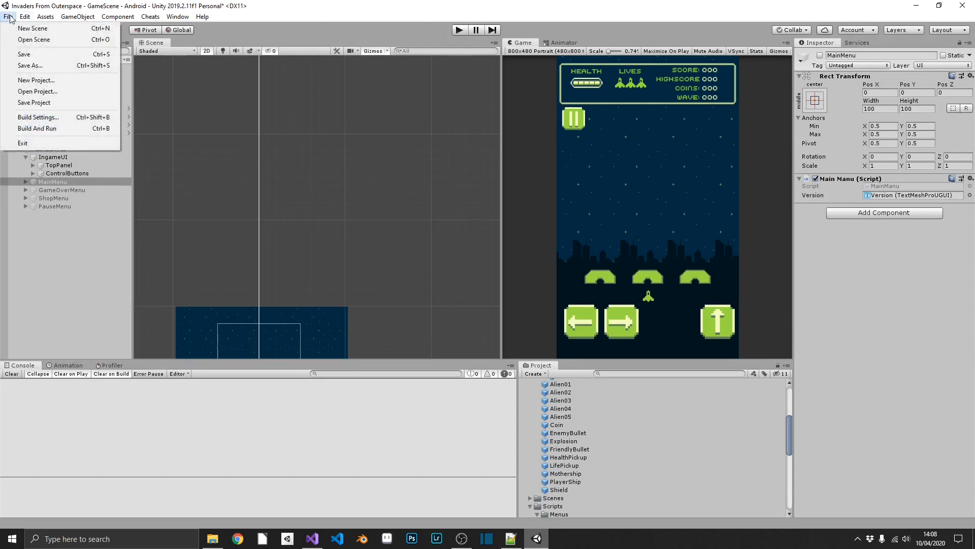
click(38, 117)
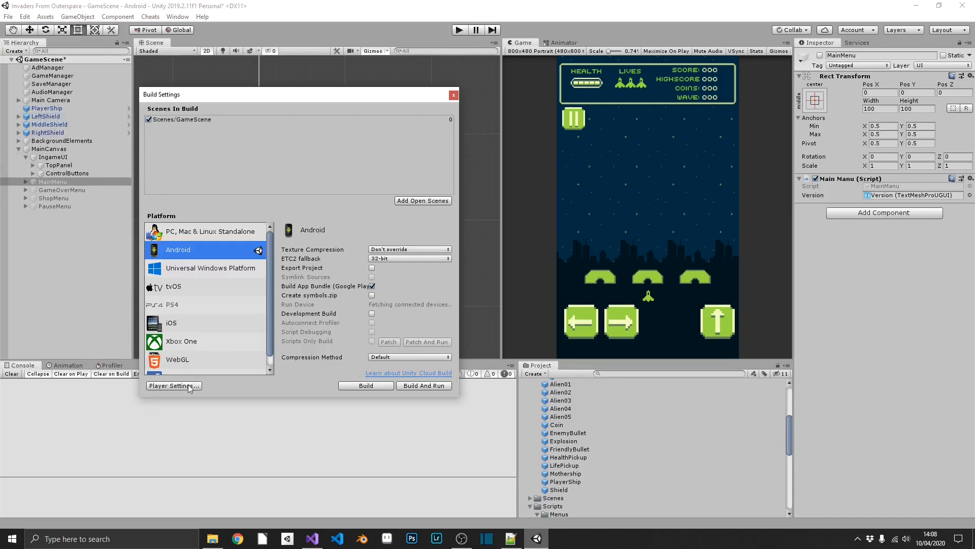
click(173, 385)
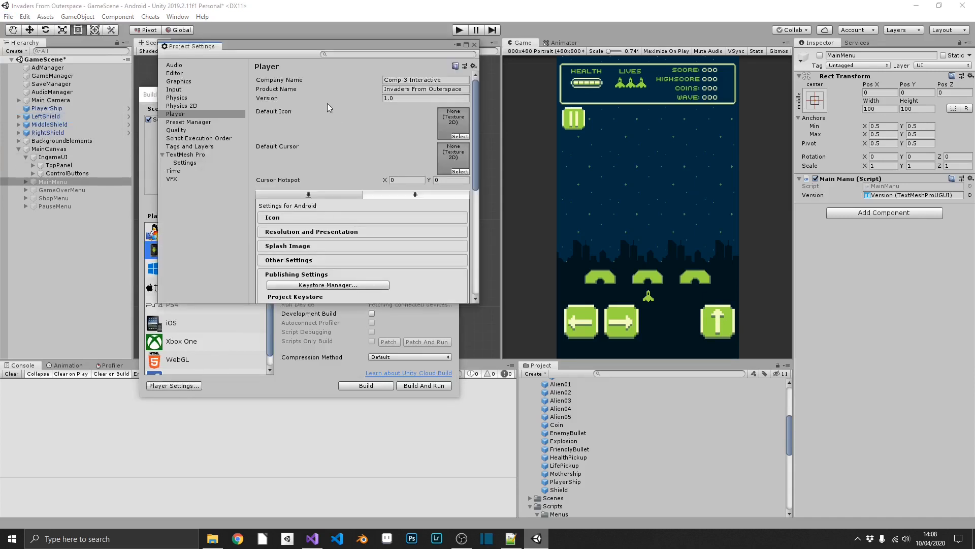
Step: Set Version to 1.1 and scroll Other Settings to the Bundle Version Code
click(427, 98)
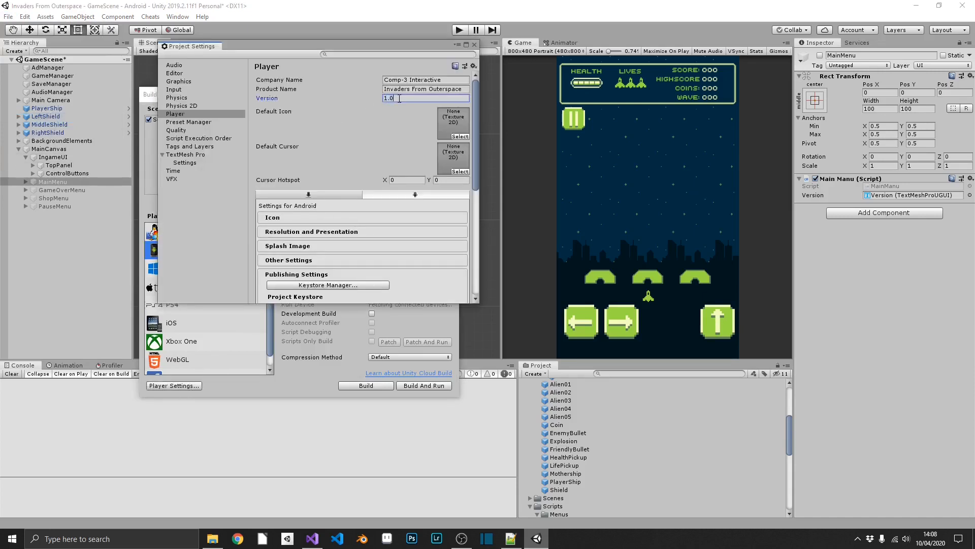
scroll(down, 3)
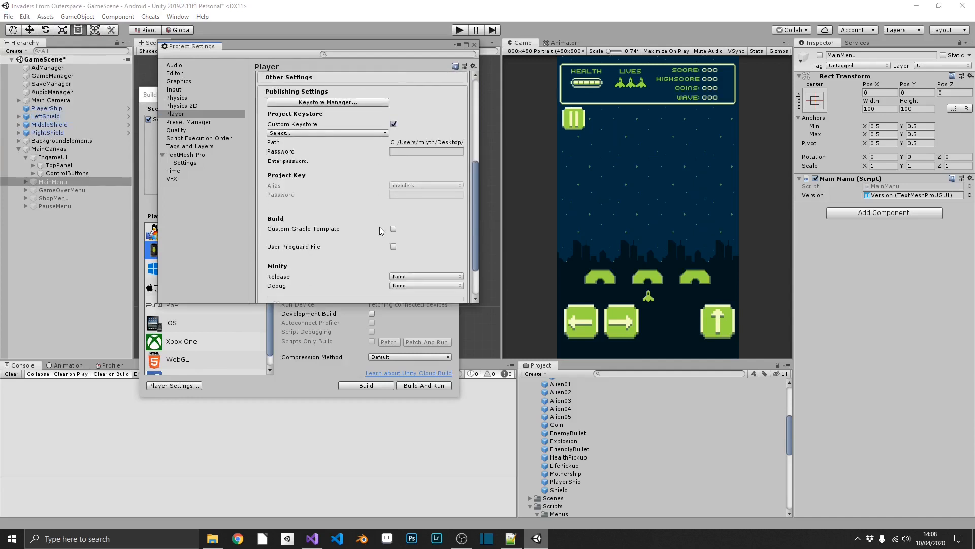
scroll(up, 3)
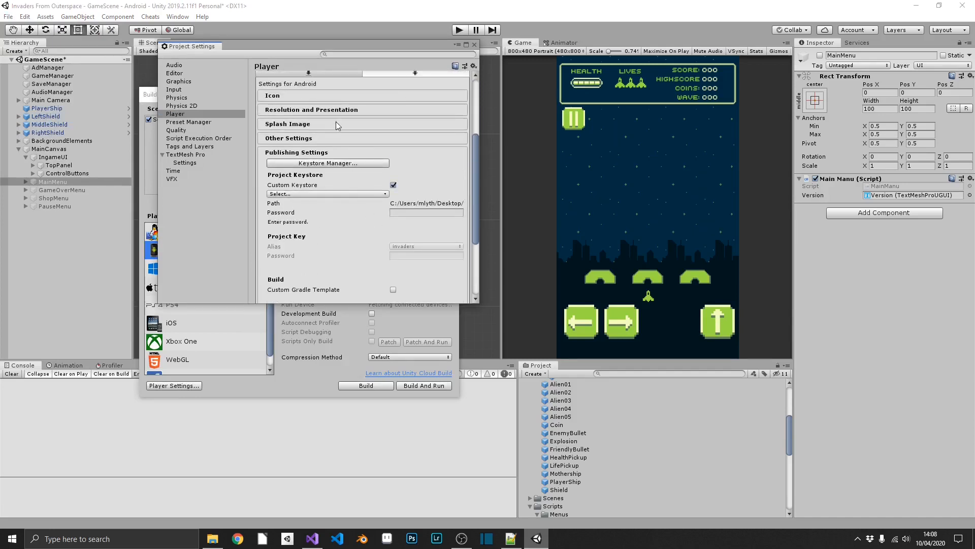
mouse_move(348, 130)
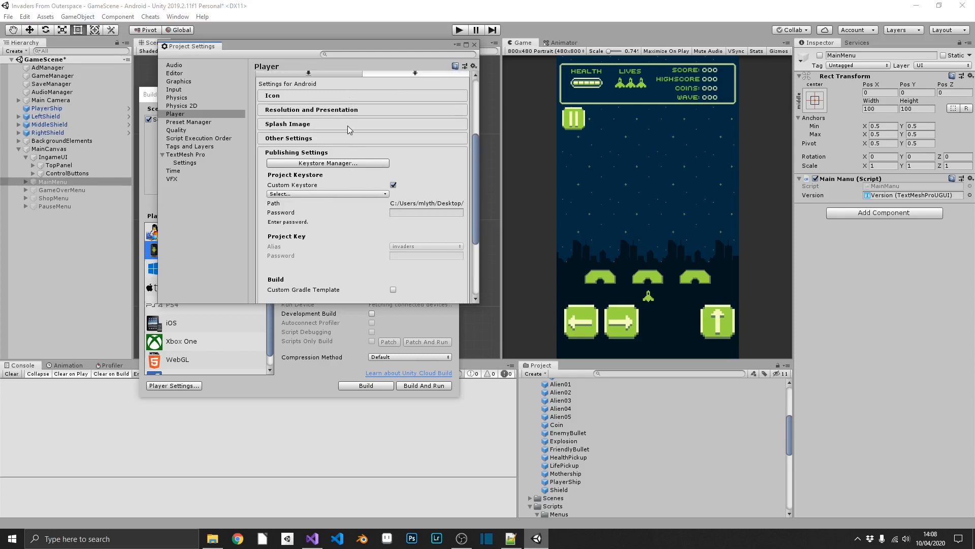
scroll(down, 3)
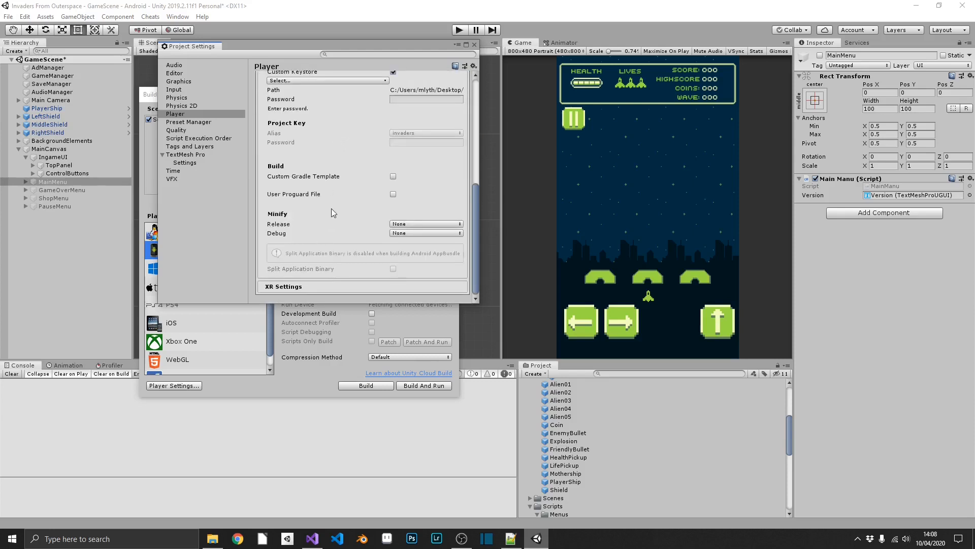
scroll(up, 3)
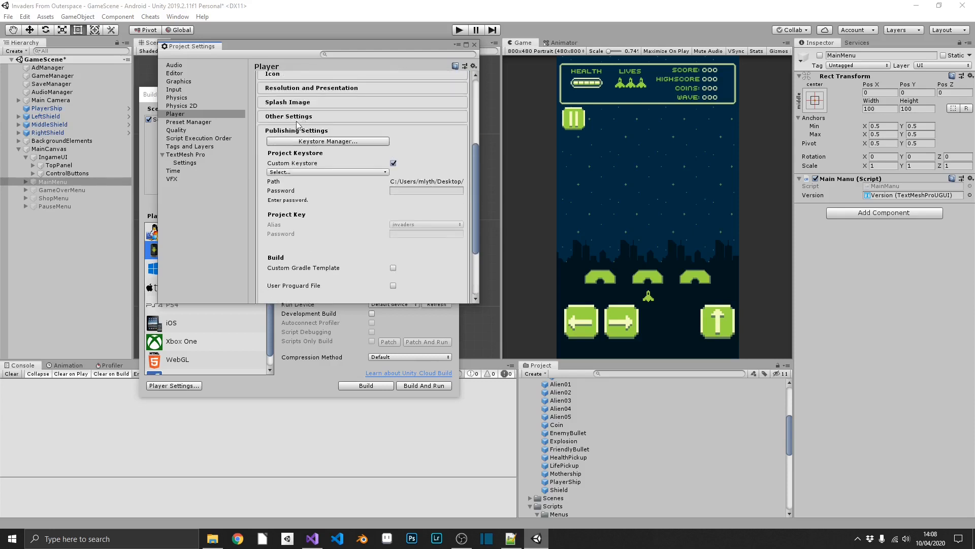
scroll(down, 3)
text(2)
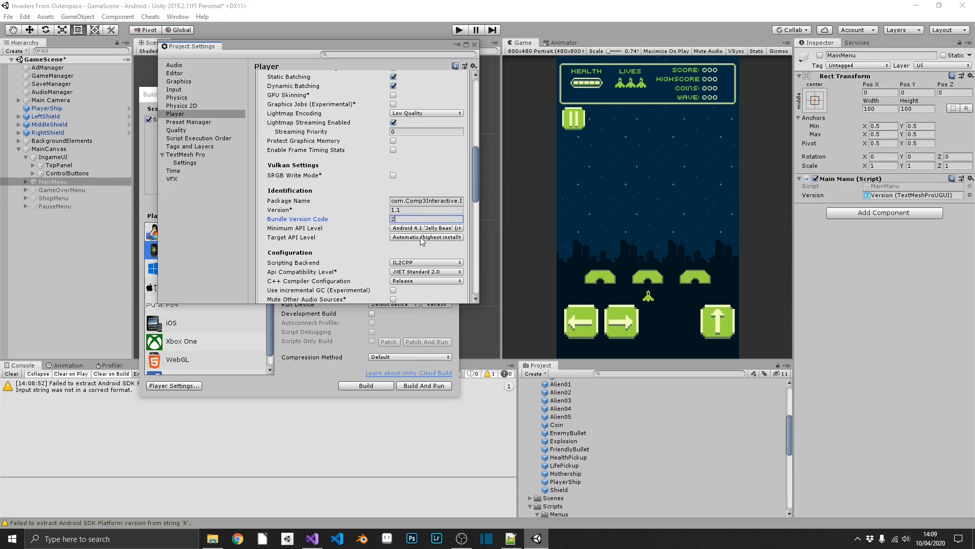
mouse_move(492, 180)
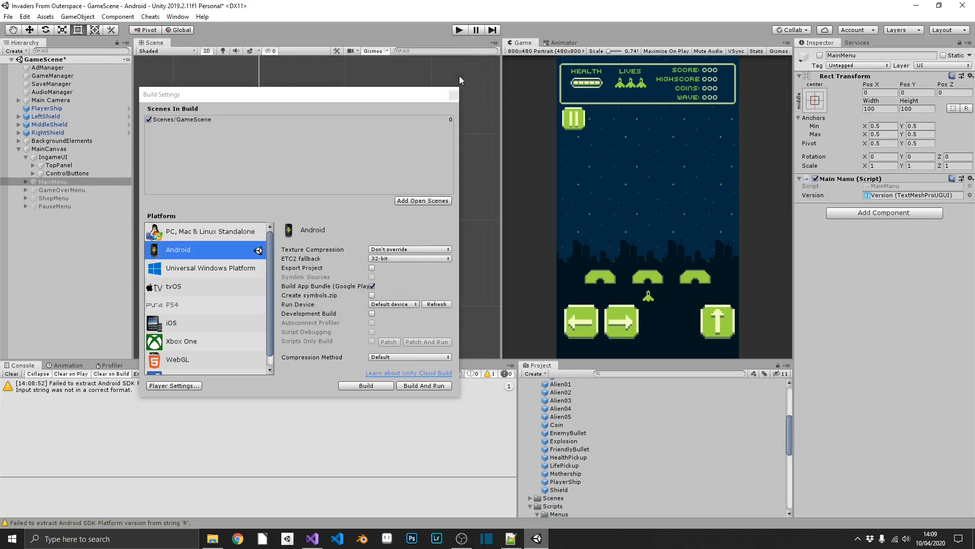
click(455, 94)
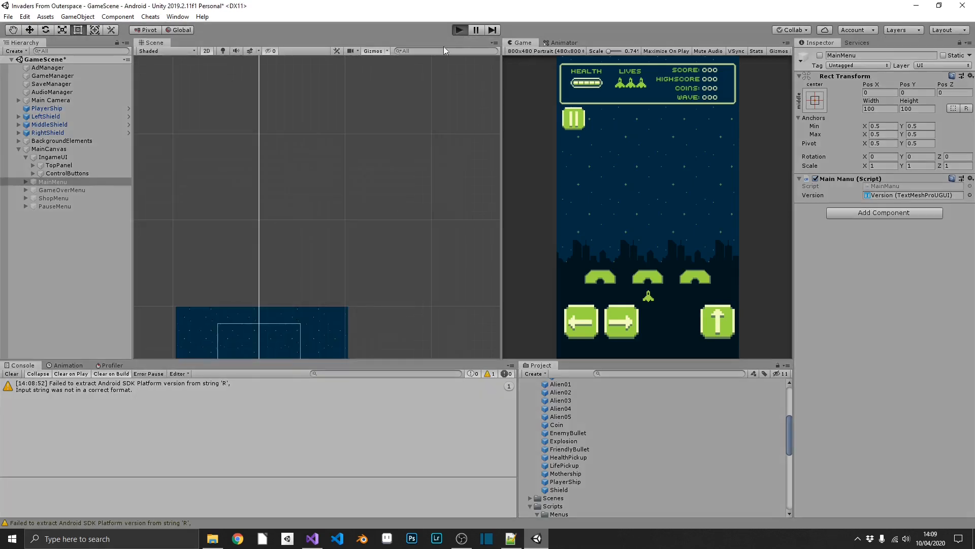
mouse_move(672, 147)
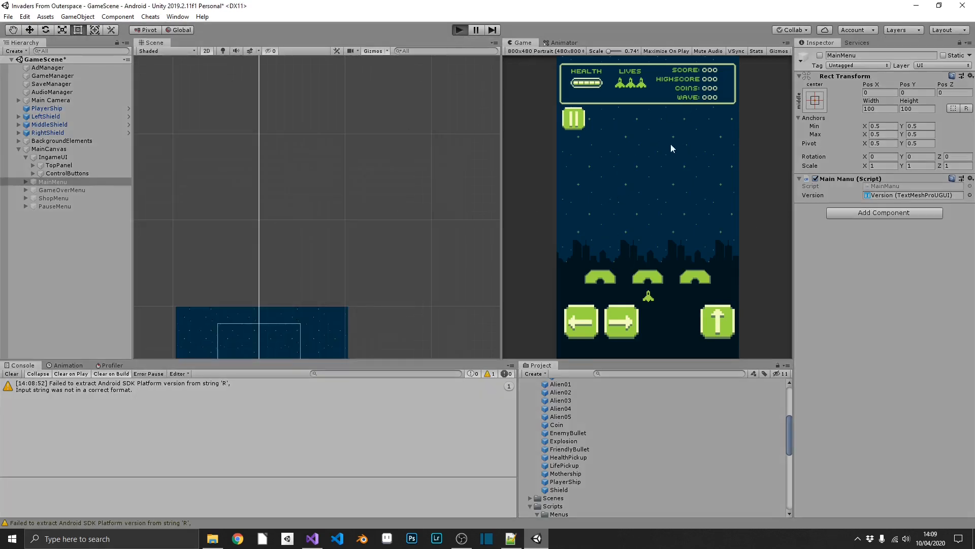
click(459, 30)
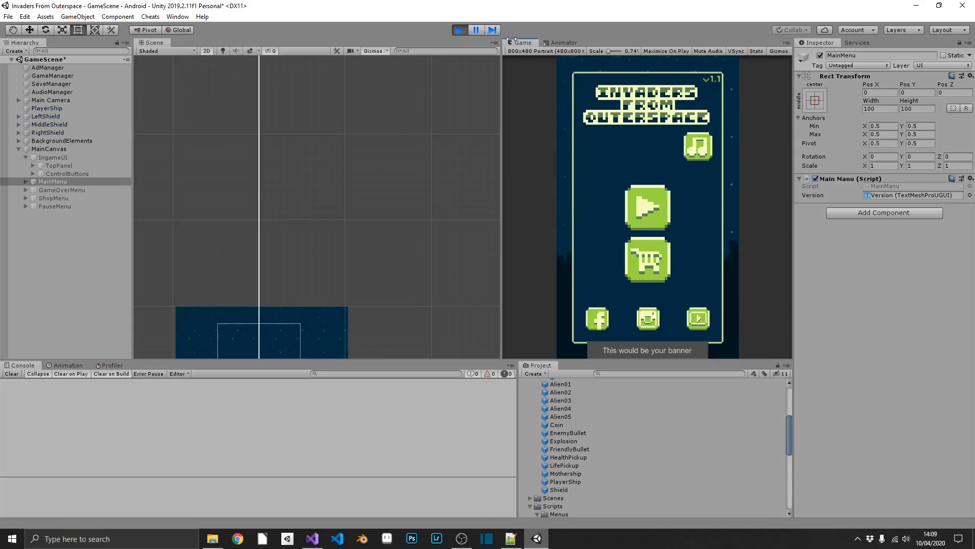
click(8, 16)
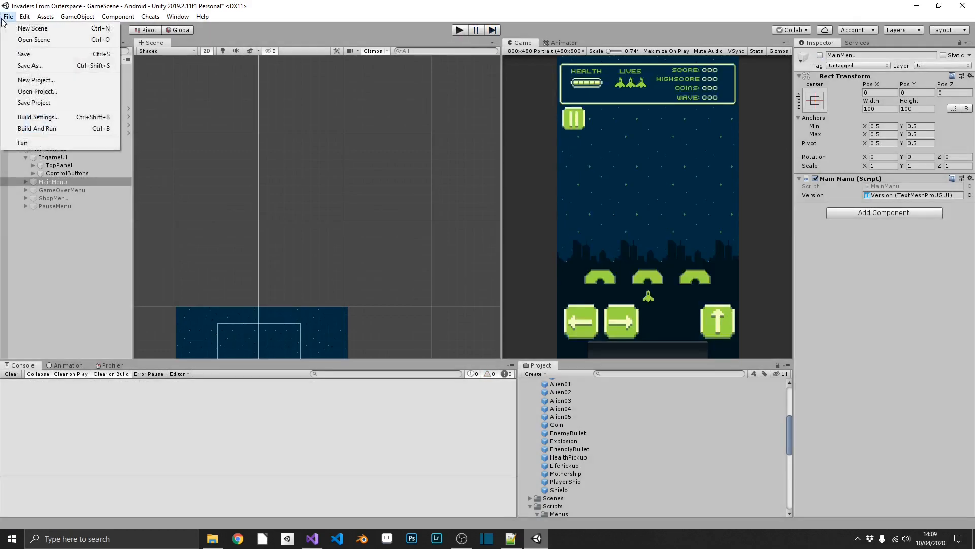
mouse_move(42, 81)
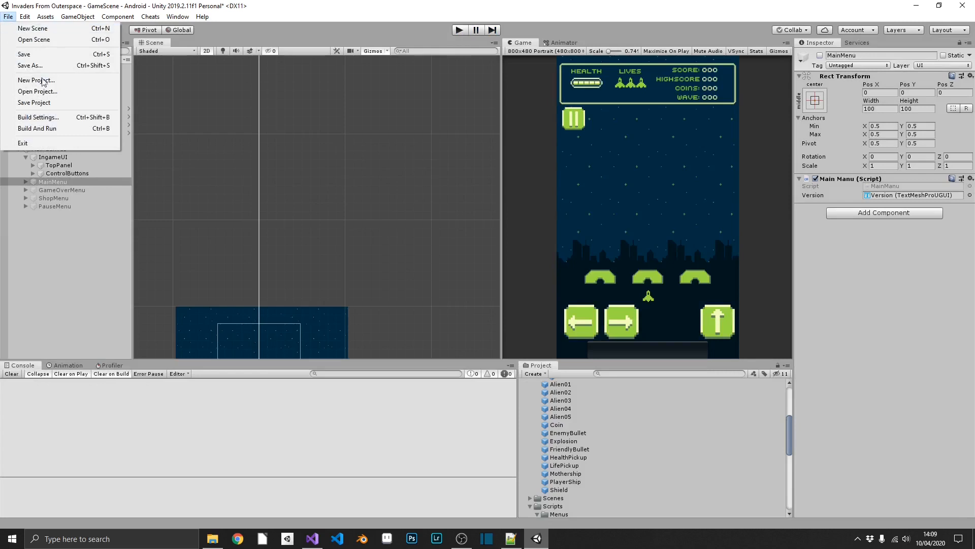
click(38, 117)
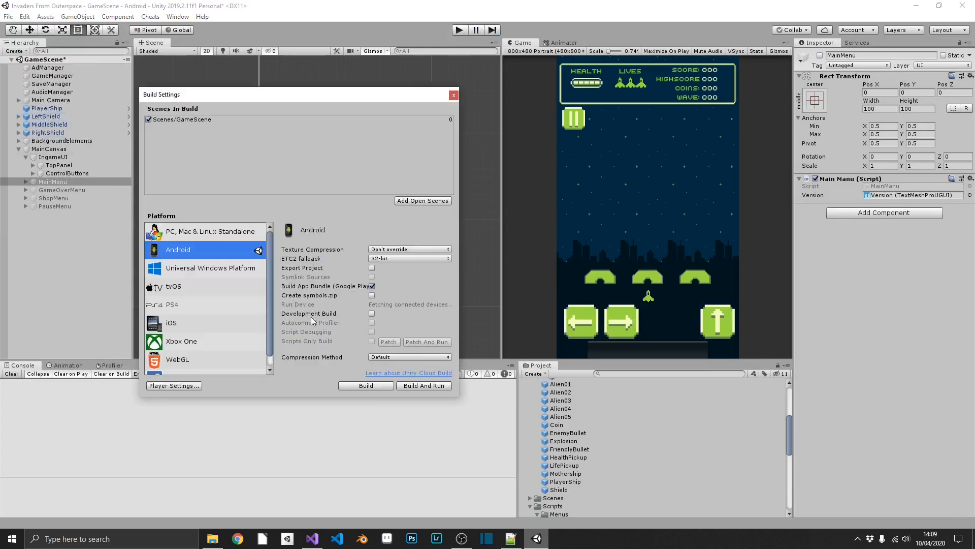